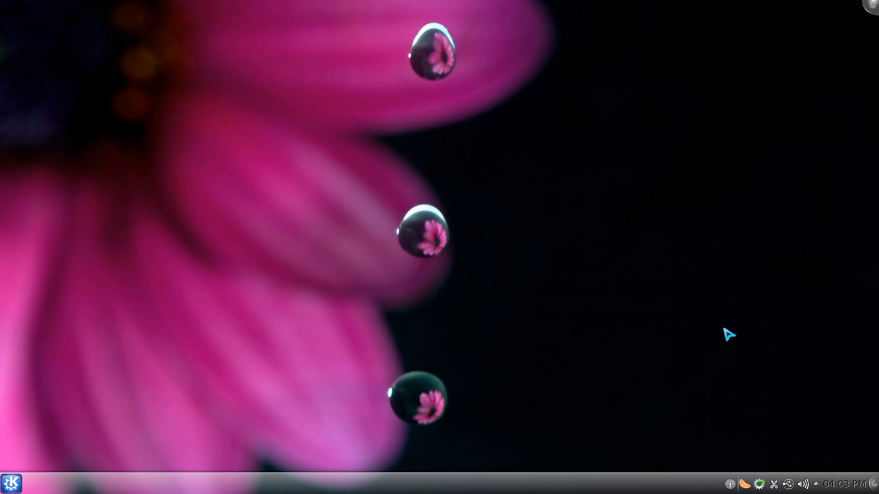
{"action": "mouse_move", "coordinate": [755, 491]}
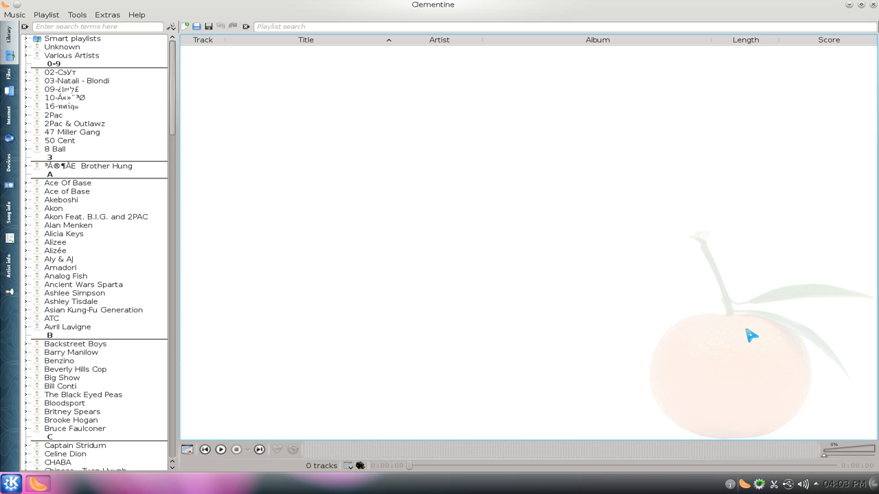
{"action": "mouse_move", "coordinate": [314, 161]}
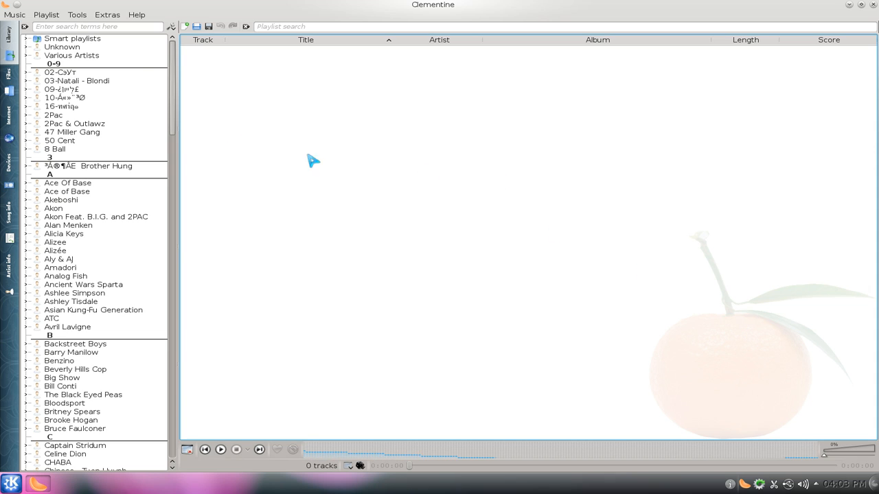
Step: Open Clementine's Preferences from the Tools menu and show the Music Library page
{"action": "left_click", "coordinate": [77, 14]}
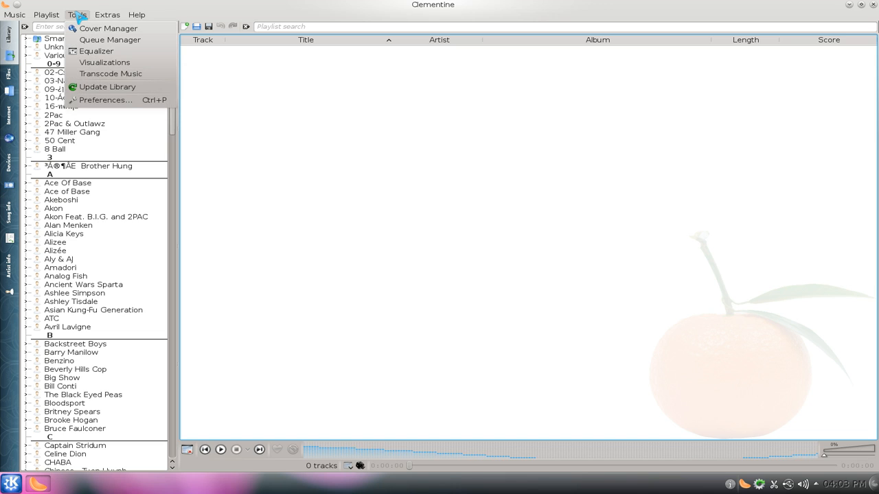
{"action": "mouse_move", "coordinate": [103, 100]}
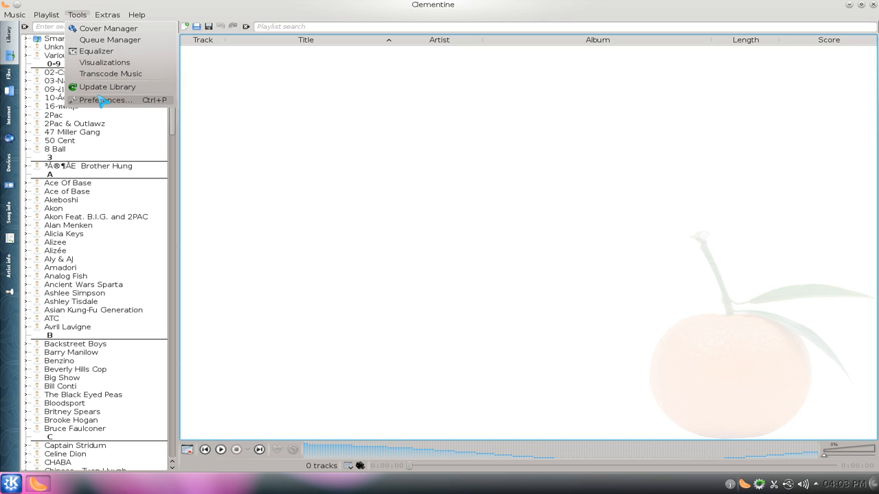
{"action": "left_click", "coordinate": [105, 100]}
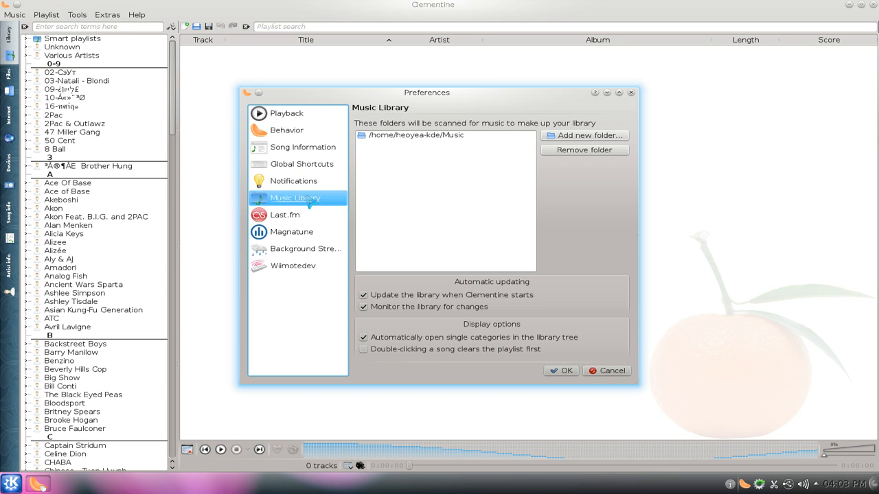
{"action": "left_click", "coordinate": [584, 135]}
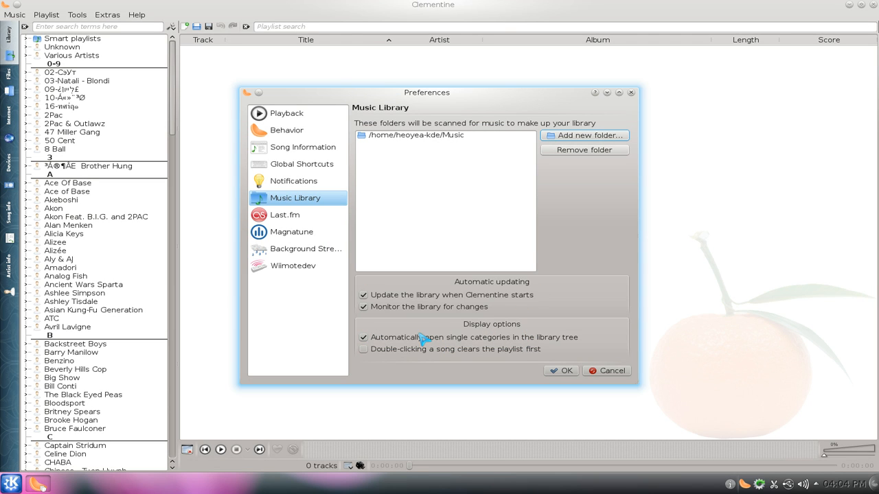
Step: Step through the Playback and Behavior pages to the Song Information page
{"action": "left_click", "coordinate": [285, 113]}
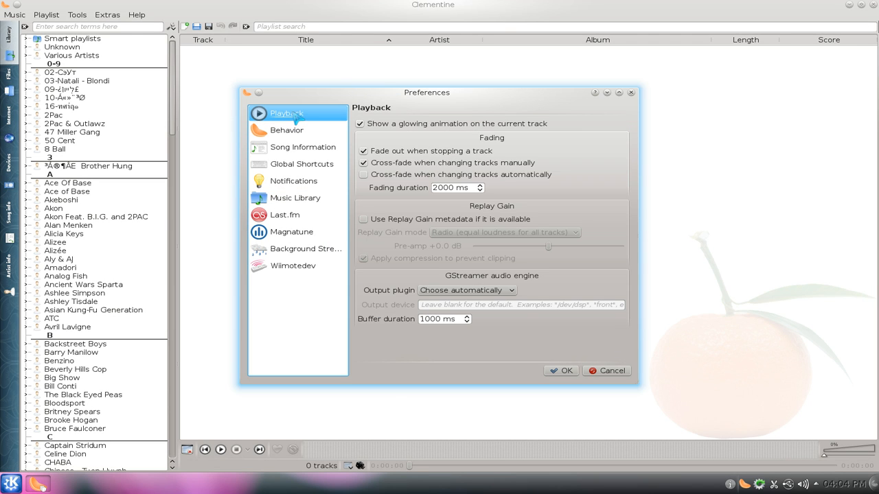
{"action": "mouse_move", "coordinate": [440, 247]}
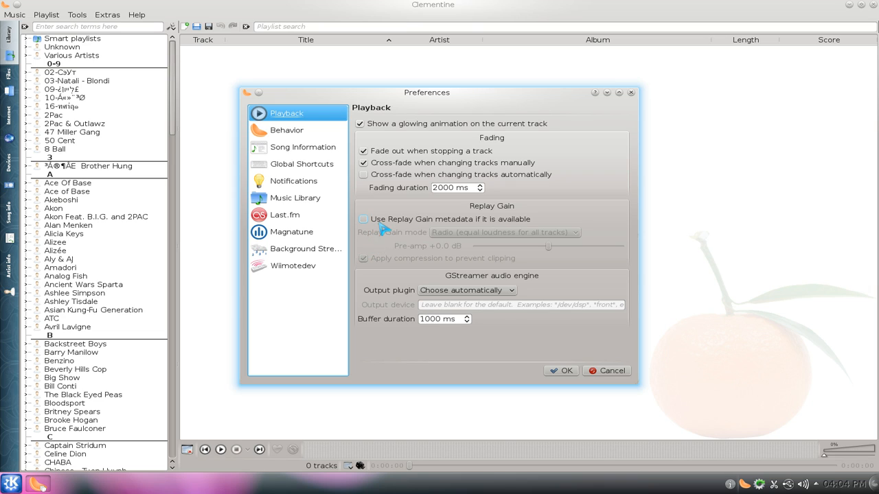
{"action": "mouse_move", "coordinate": [386, 230]}
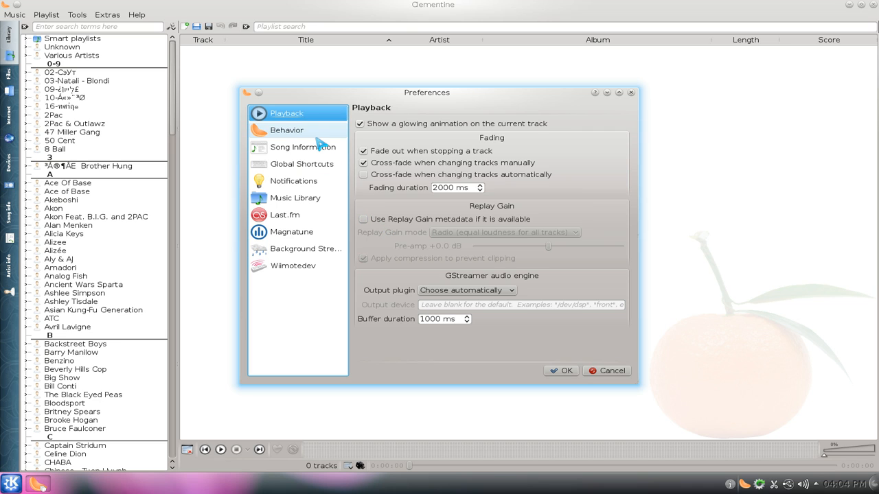
{"action": "left_click", "coordinate": [287, 130]}
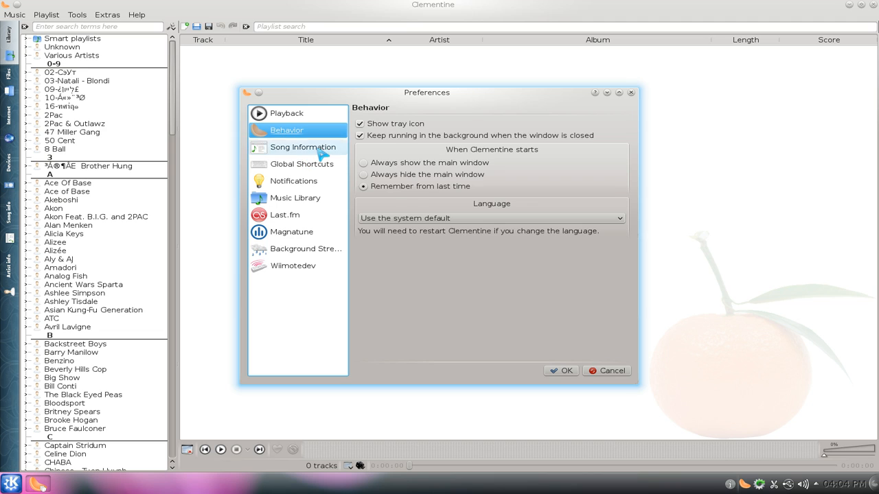
{"action": "left_click", "coordinate": [303, 147]}
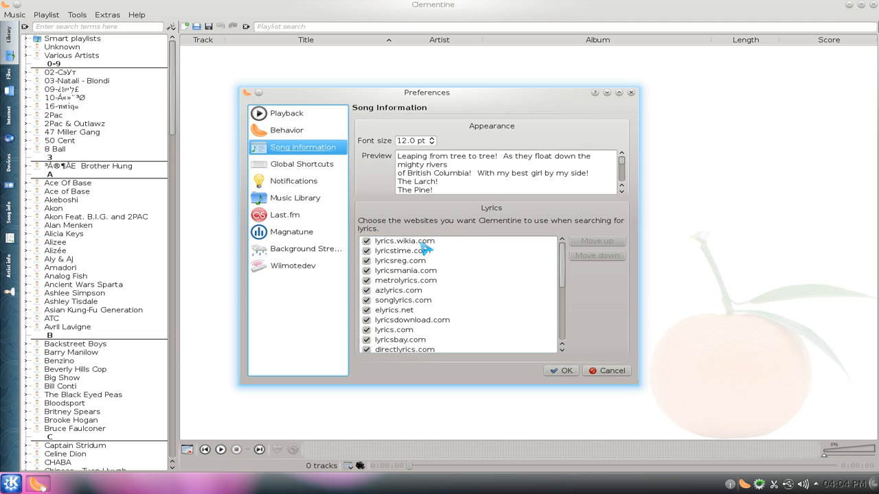
{"action": "mouse_move", "coordinate": [314, 177]}
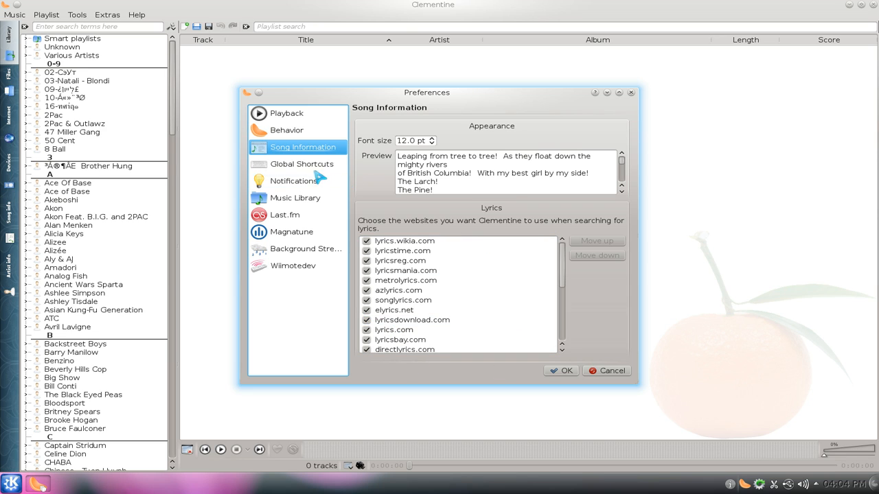
Step: On the Notifications page, preview the pretty OSD, then reselect native desktop notifications
{"action": "left_click", "coordinate": [294, 180]}
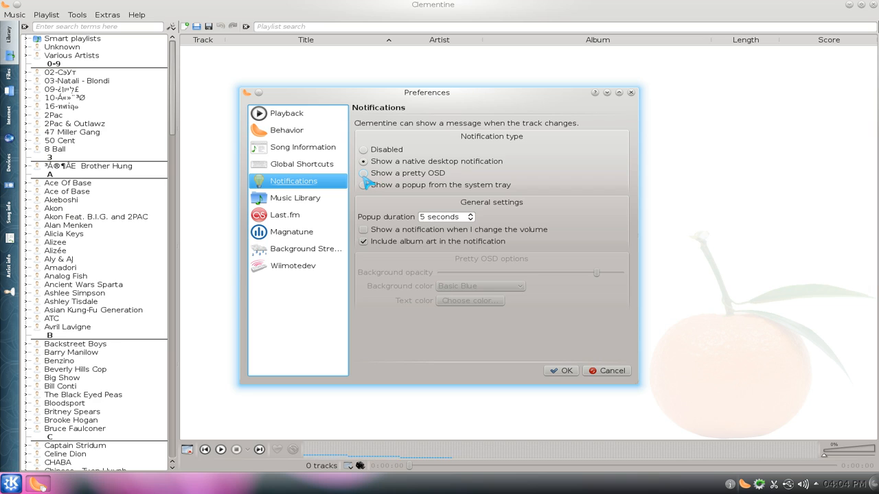
{"action": "left_click", "coordinate": [363, 172]}
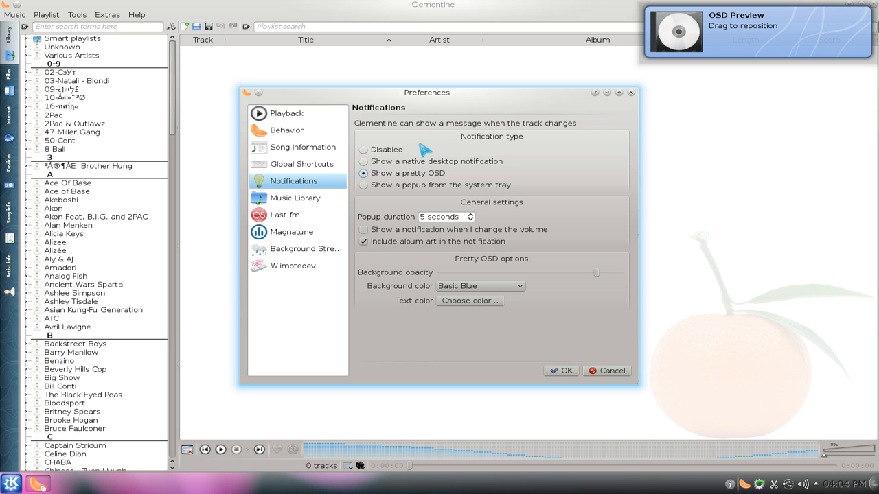
{"action": "left_click", "coordinate": [363, 161]}
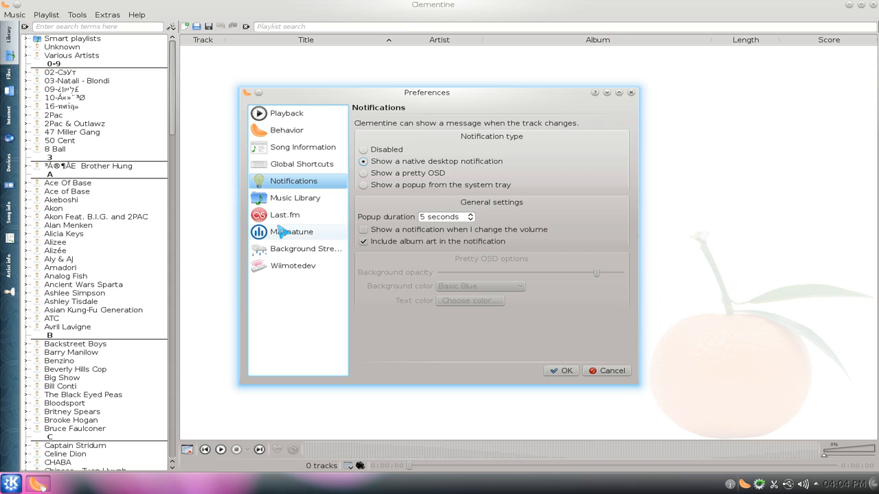
Step: Browse the Last.fm, Magnatune and Background Streams pages, ending on Wiimotedev settings
{"action": "left_click", "coordinate": [284, 215]}
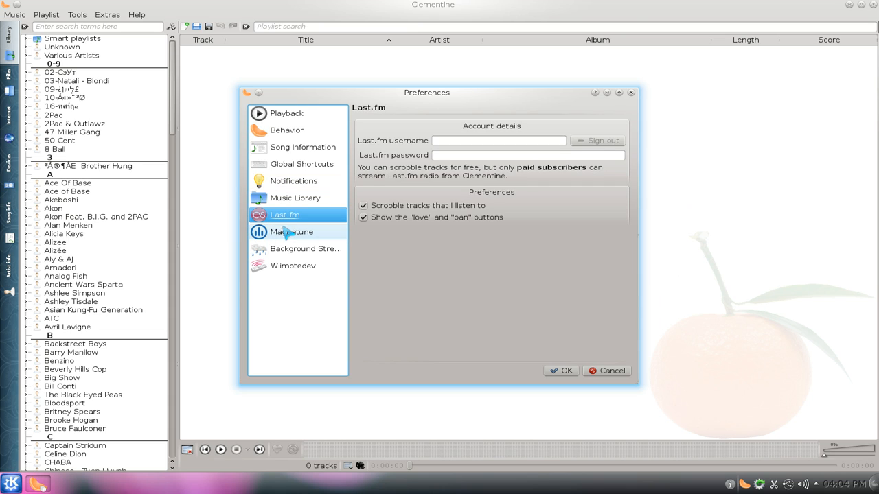
{"action": "left_click", "coordinate": [291, 231]}
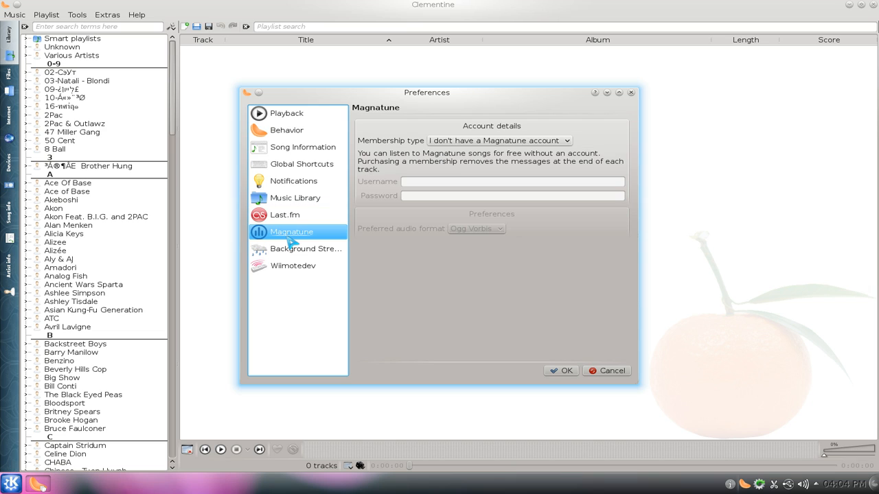
{"action": "left_click", "coordinate": [306, 248]}
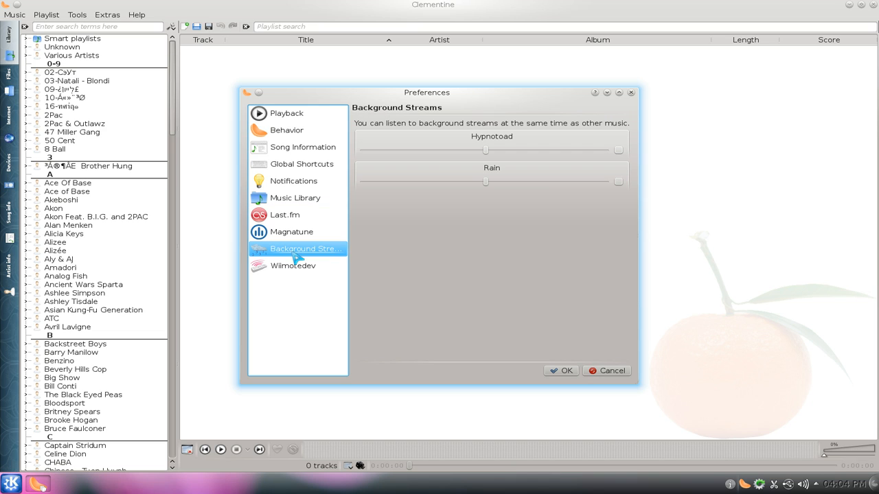
{"action": "mouse_move", "coordinate": [456, 212]}
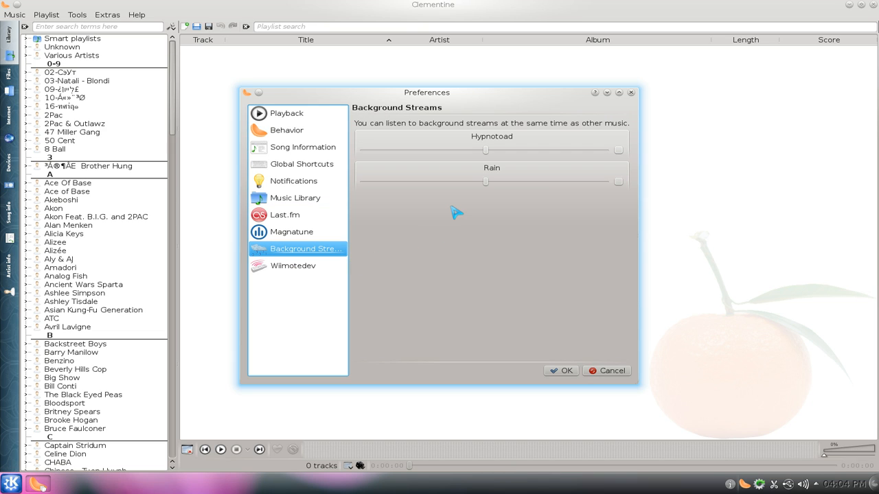
{"action": "mouse_move", "coordinate": [487, 218]}
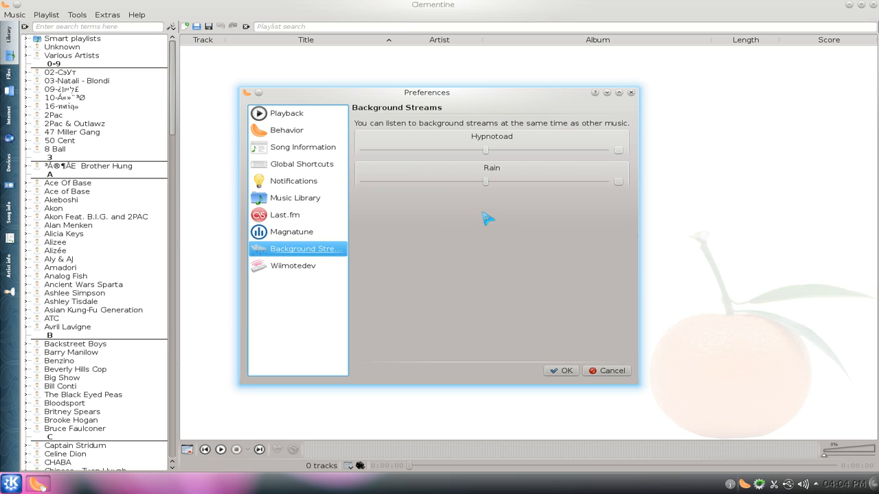
{"action": "mouse_move", "coordinate": [611, 244]}
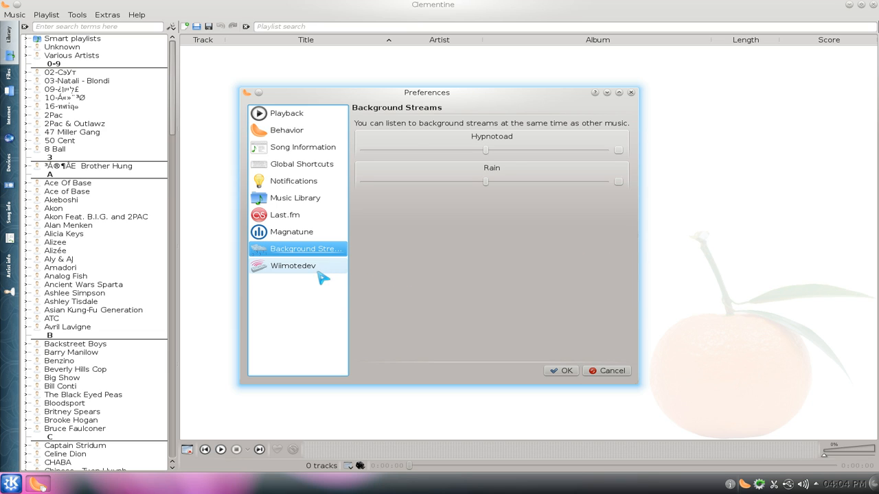
{"action": "left_click", "coordinate": [293, 265]}
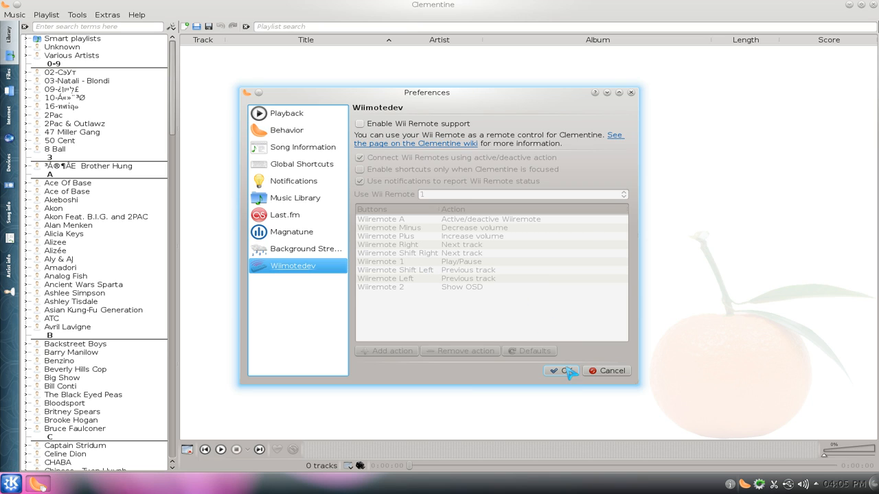
{"action": "left_click", "coordinate": [561, 371]}
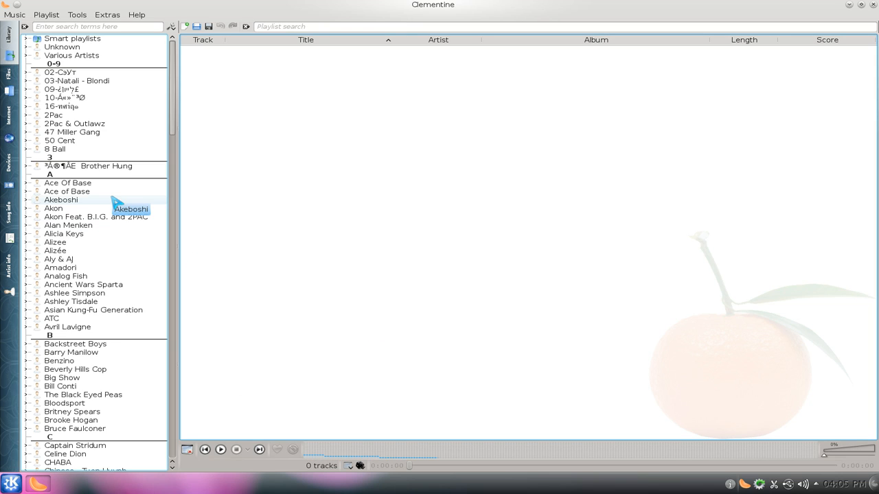
{"action": "mouse_move", "coordinate": [117, 141]}
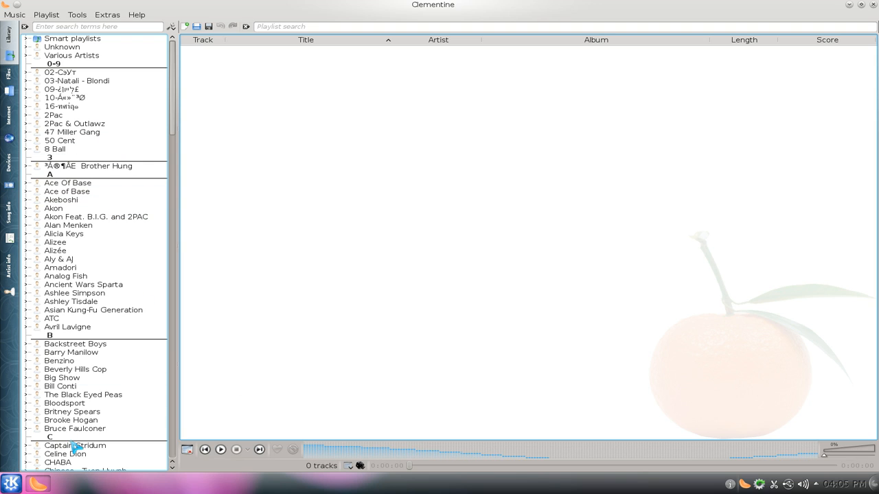
{"action": "mouse_move", "coordinate": [124, 181]}
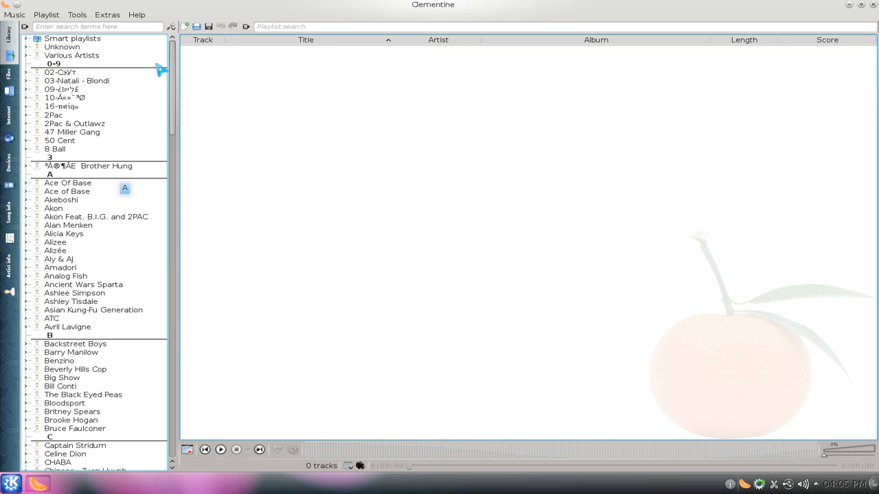
{"action": "left_click", "coordinate": [170, 26]}
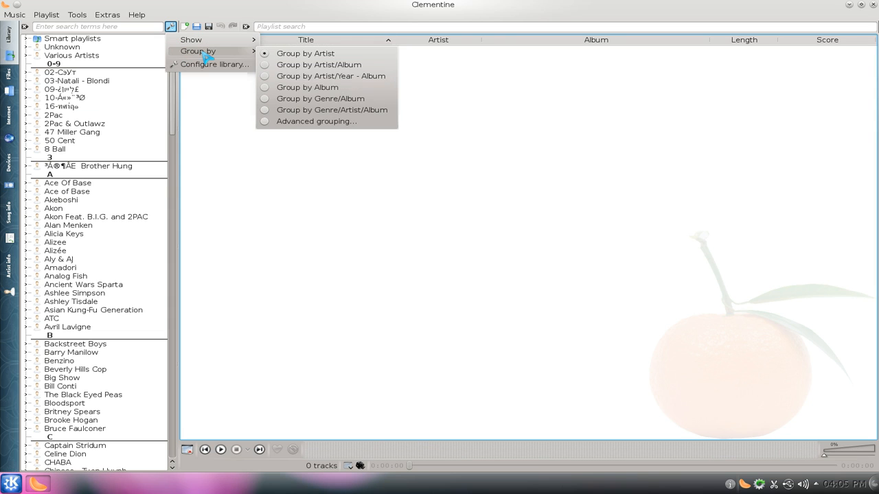
{"action": "mouse_move", "coordinate": [307, 87]}
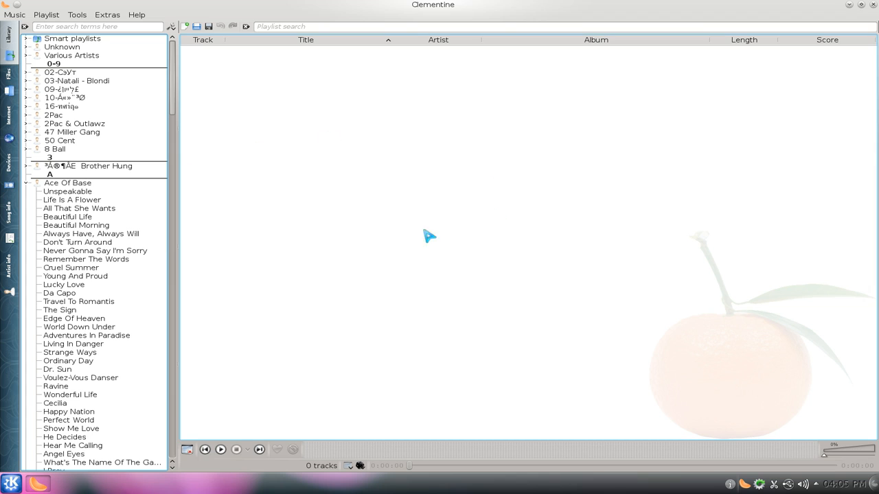
{"action": "mouse_move", "coordinate": [581, 411]}
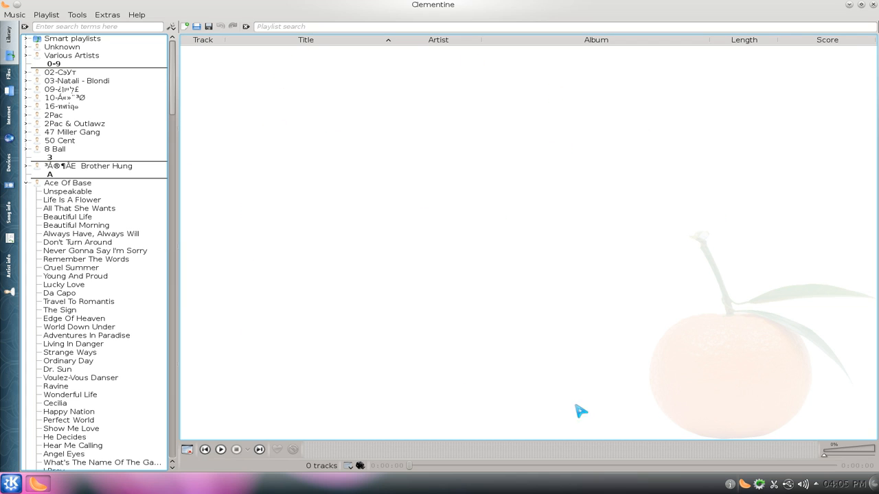
{"action": "mouse_move", "coordinate": [419, 424]}
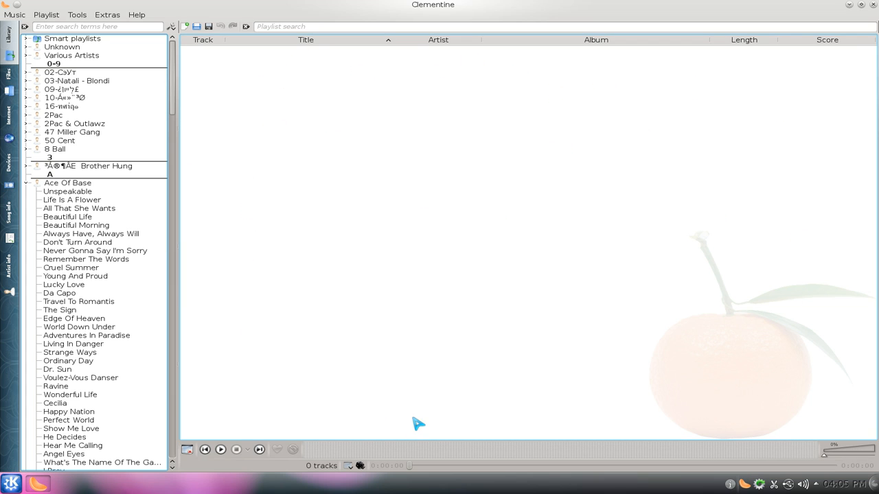
Step: Play Ace Of Base's 'Unspeakable' from the Library and append all ATC tracks
{"action": "left_click", "coordinate": [67, 191]}
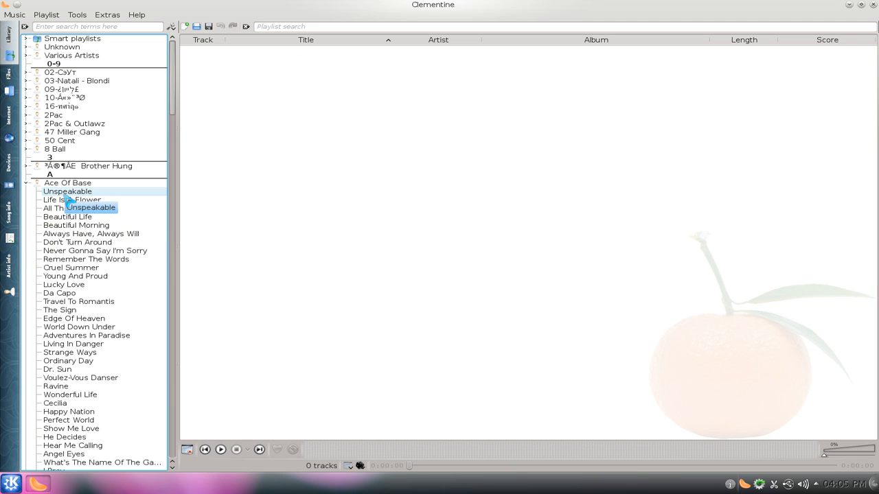
{"action": "double_click", "coordinate": [66, 190]}
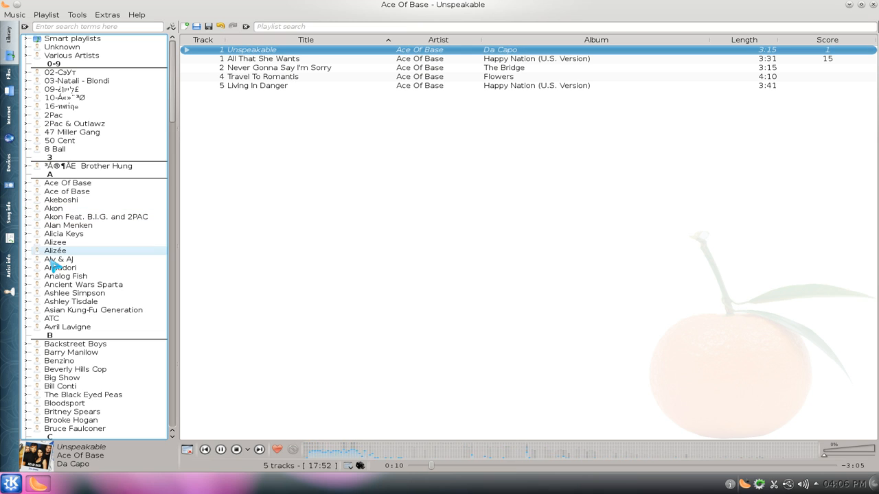
{"action": "double_click", "coordinate": [51, 318]}
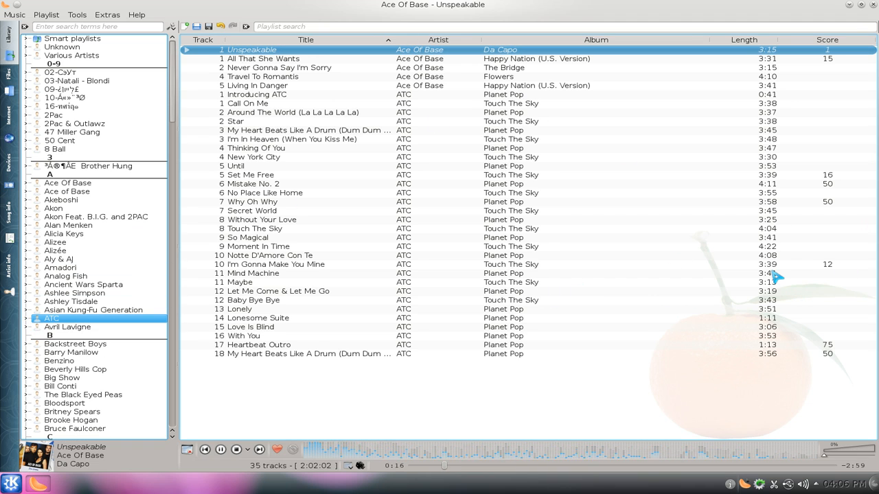
{"action": "mouse_move", "coordinate": [772, 273]}
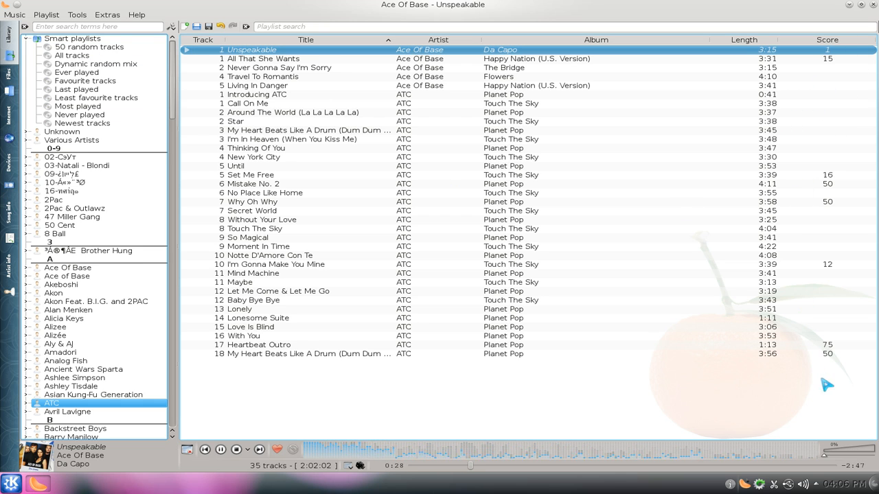
{"action": "mouse_move", "coordinate": [807, 141]}
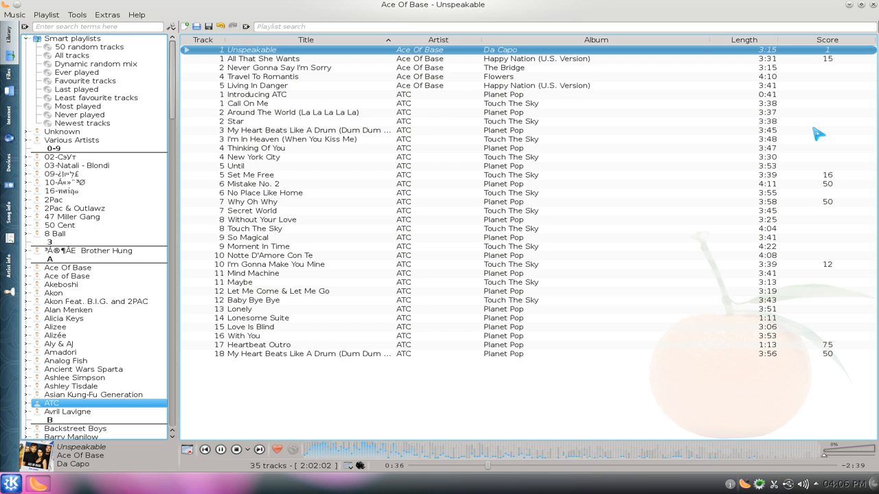
{"action": "mouse_move", "coordinate": [776, 153]}
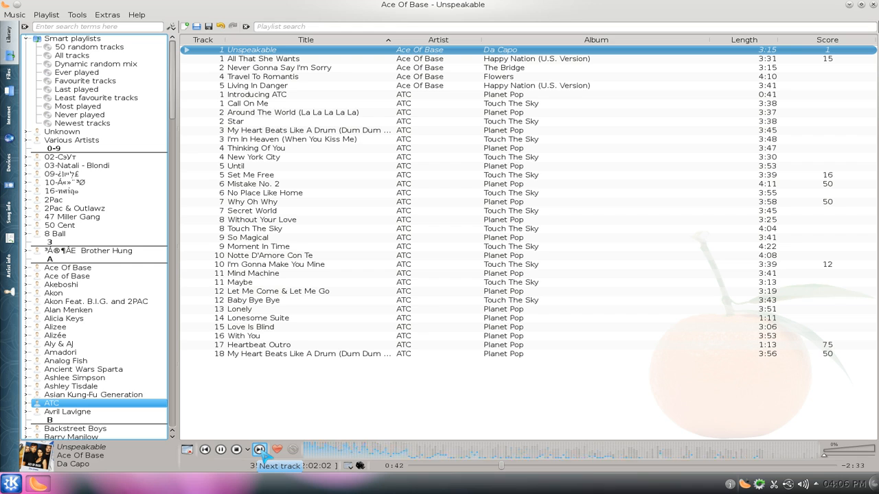
Step: Skip to the next track, 'Never Gonna Say I'm Sorry'
{"action": "left_click", "coordinate": [259, 450]}
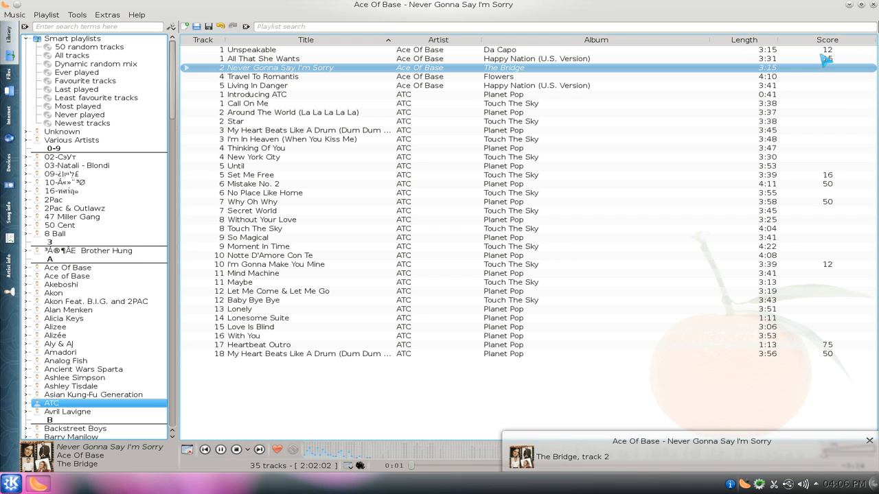
{"action": "mouse_move", "coordinate": [697, 228]}
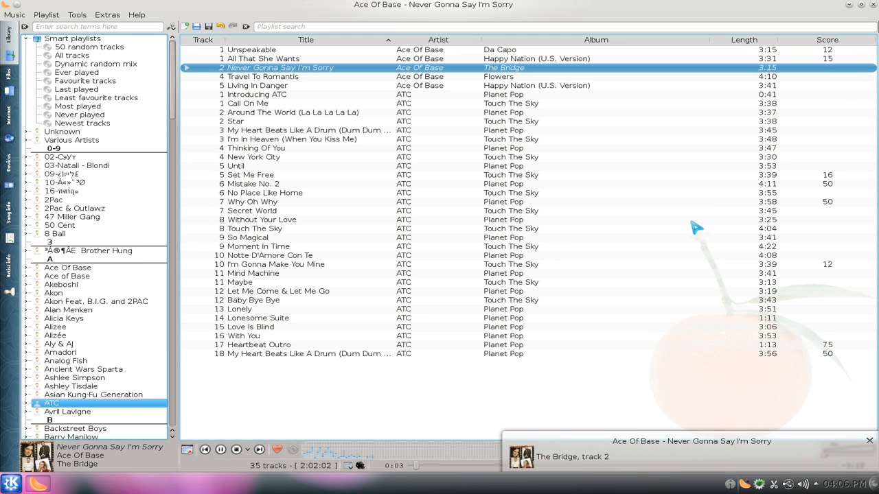
{"action": "mouse_move", "coordinate": [694, 229]}
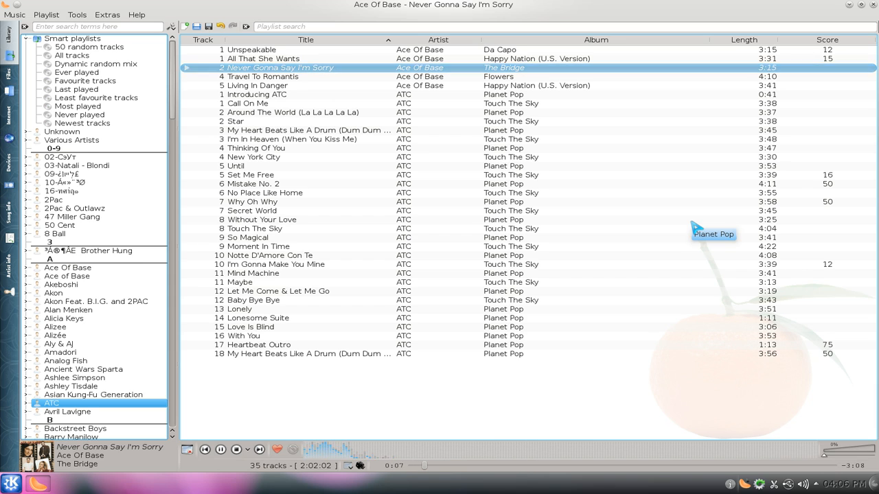
{"action": "mouse_move", "coordinate": [836, 117]}
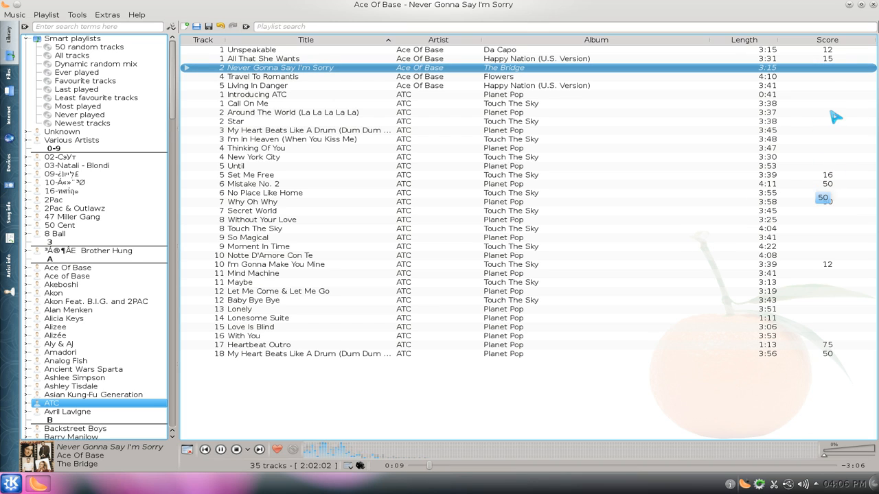
{"action": "mouse_move", "coordinate": [735, 166]}
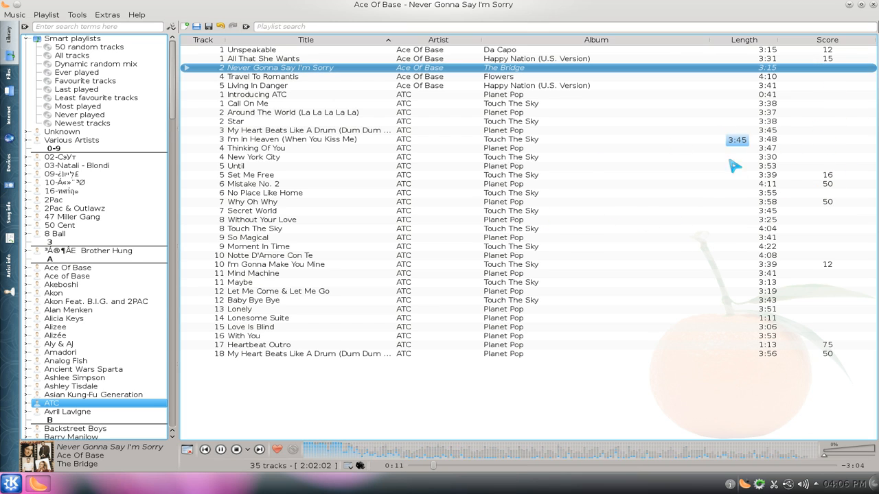
{"action": "mouse_move", "coordinate": [716, 390]}
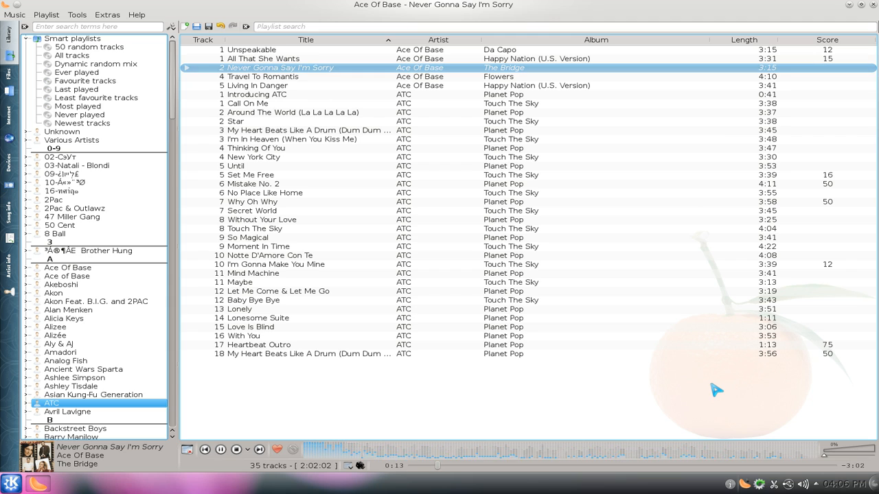
{"action": "mouse_move", "coordinate": [653, 328]}
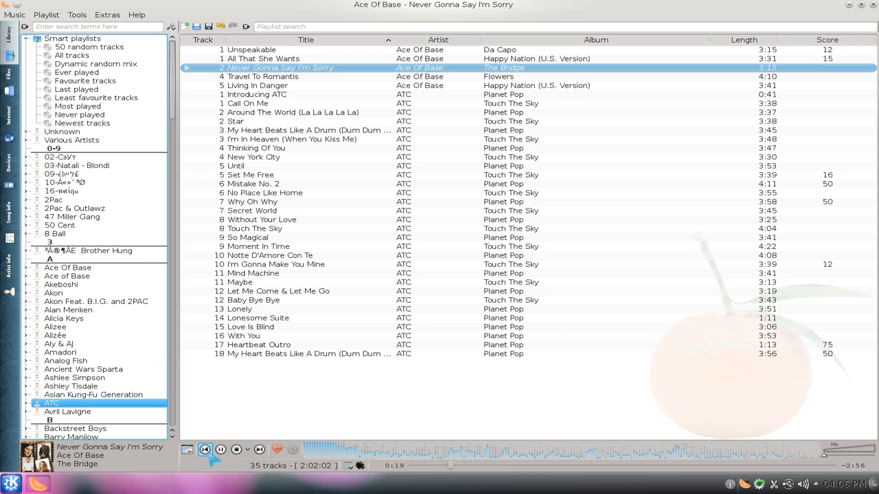
{"action": "left_click", "coordinate": [220, 449]}
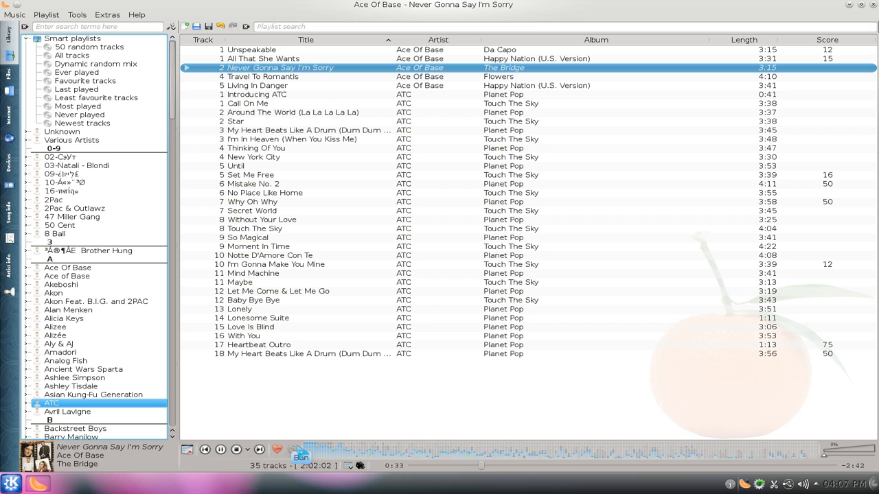
{"action": "mouse_move", "coordinate": [460, 379]}
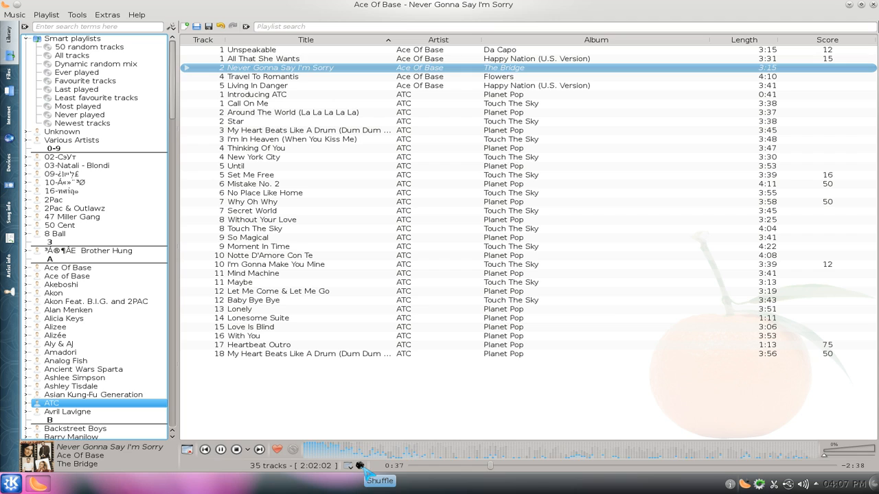
{"action": "left_click", "coordinate": [380, 481]}
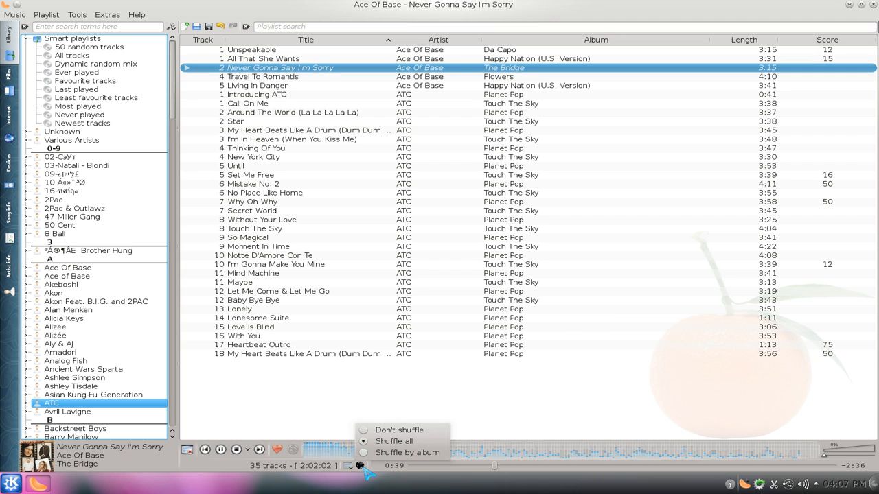
{"action": "left_click", "coordinate": [362, 450]}
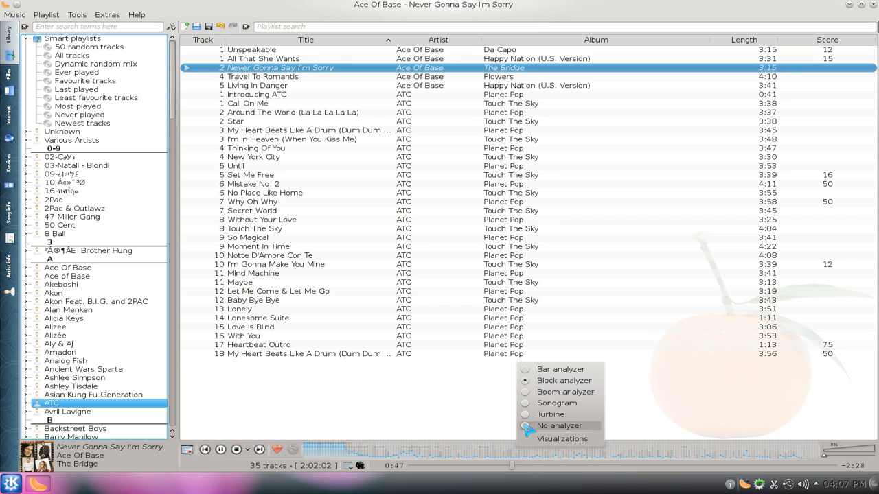
{"action": "left_click", "coordinate": [563, 381]}
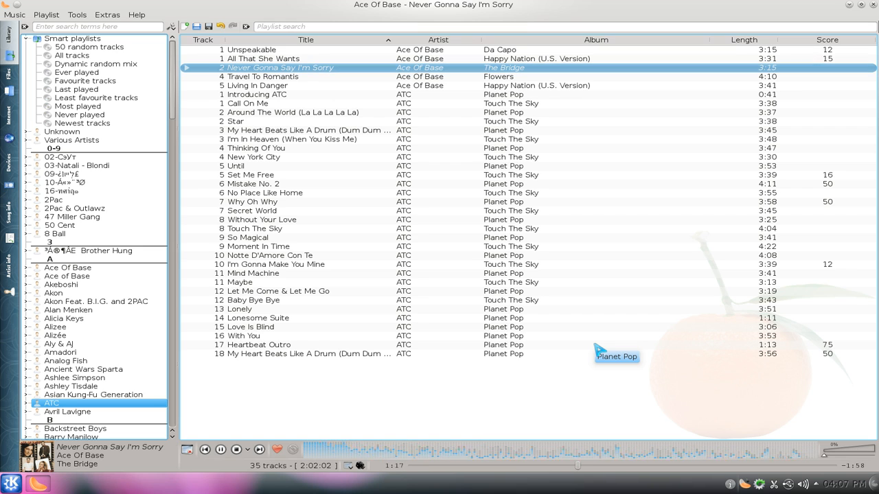
{"action": "mouse_move", "coordinate": [312, 120]}
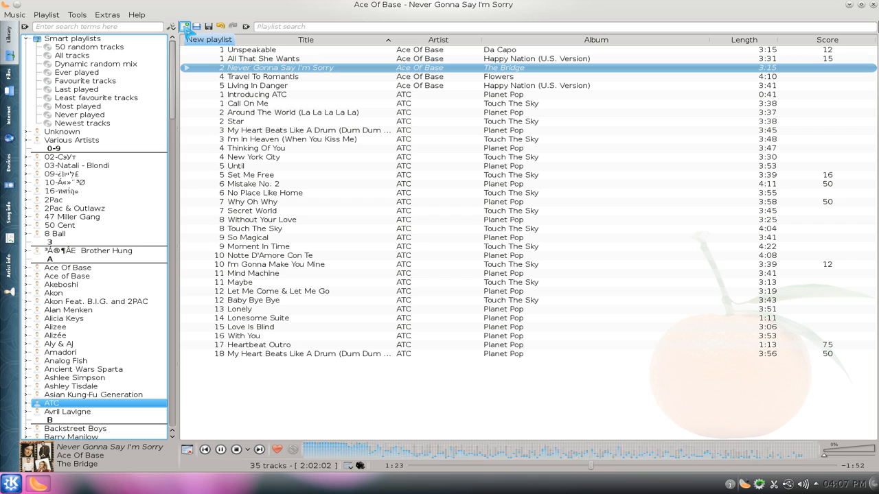
Step: Create playlist 'play2' from All tracks and play Destiny's Child's 'Hey Ladies'
{"action": "left_click", "coordinate": [185, 27]}
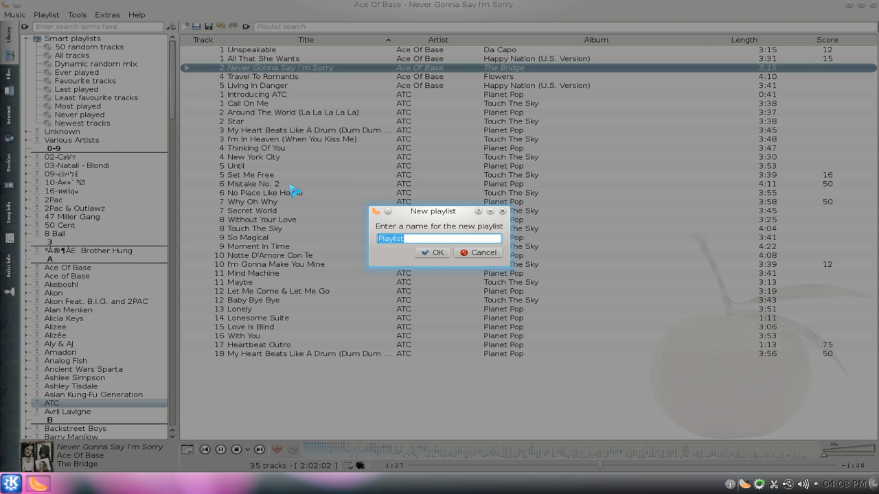
{"action": "type", "text": "play2"}
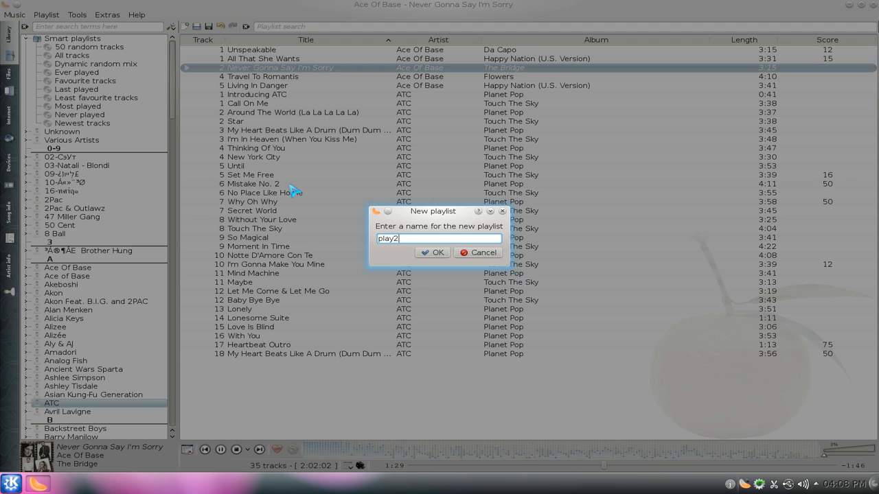
{"action": "left_click", "coordinate": [432, 253]}
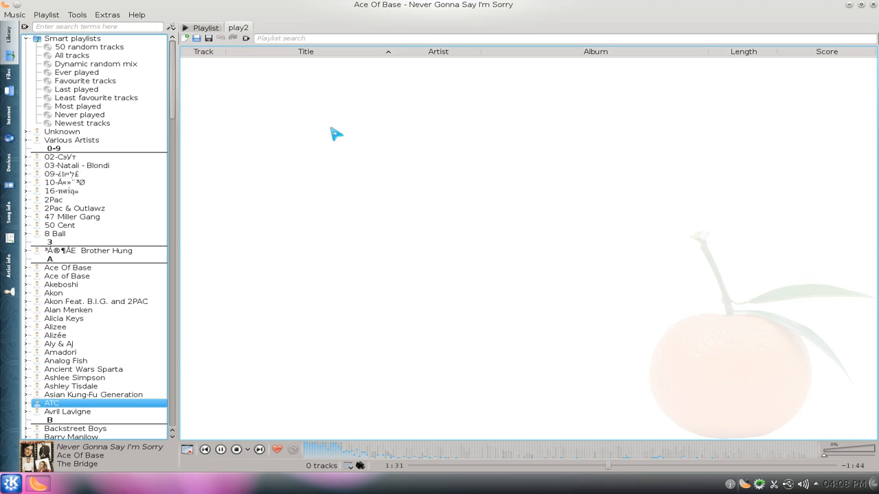
{"action": "left_click", "coordinate": [238, 27]}
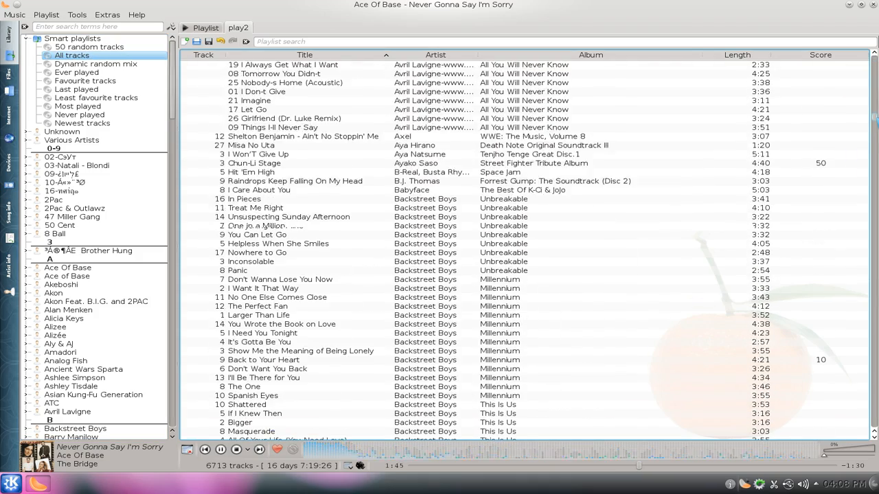
{"action": "scroll", "scroll_direction": "down", "scroll_amount": 3}
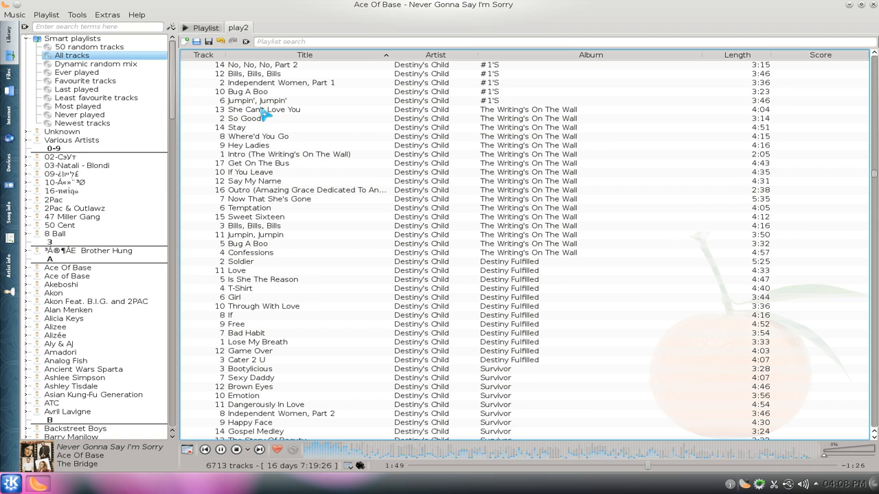
{"action": "mouse_move", "coordinate": [359, 148]}
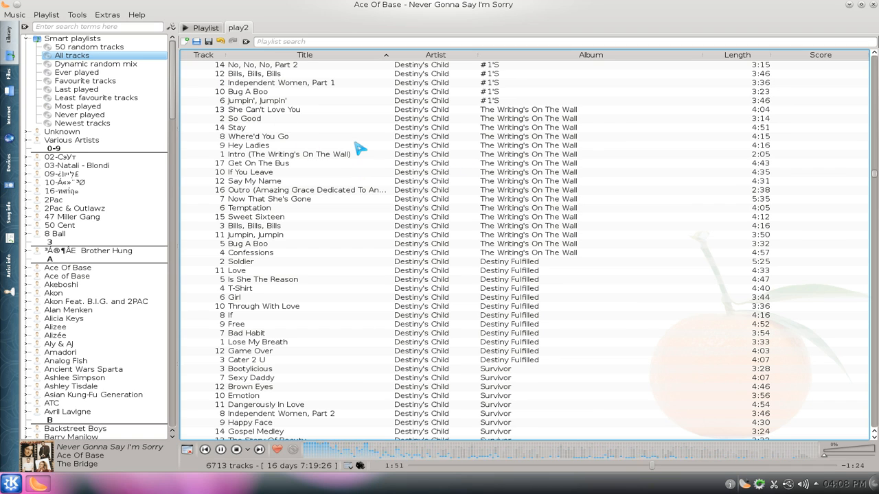
{"action": "double_click", "coordinate": [249, 145]}
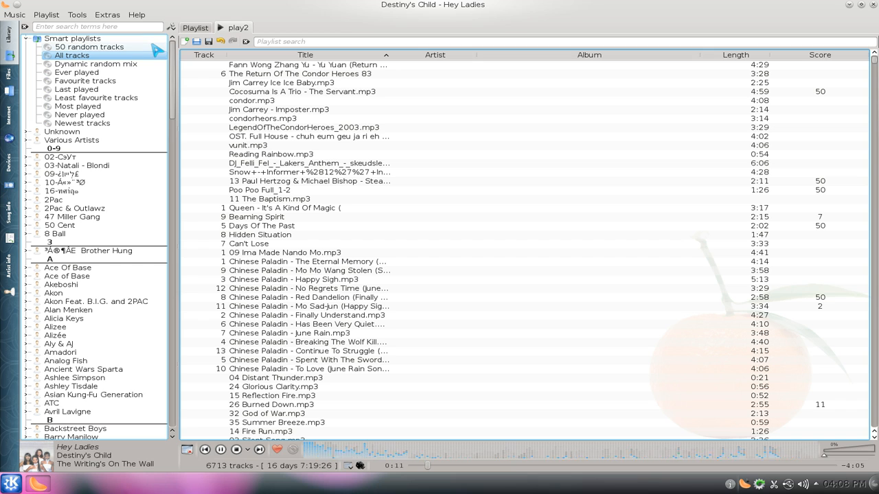
{"action": "mouse_move", "coordinate": [89, 47]}
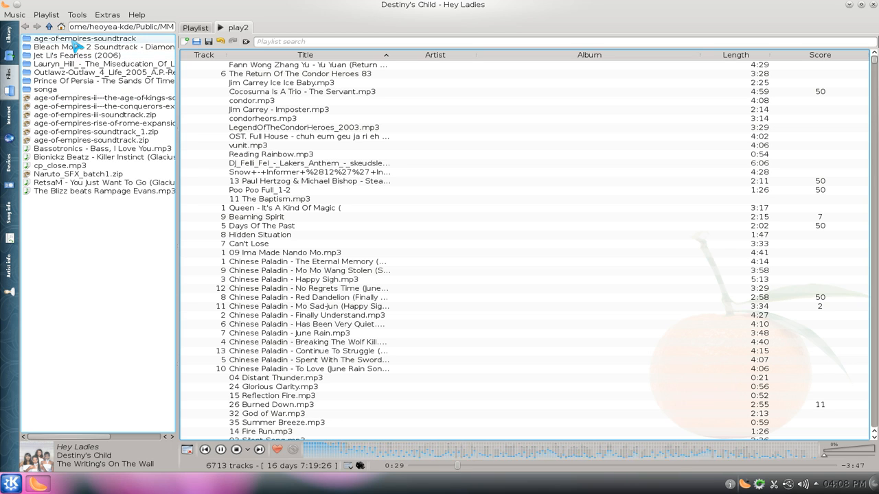
Step: Open the age-of-empires-soundtrack folder, then view Your radio streams under Internet
{"action": "double_click", "coordinate": [89, 39]}
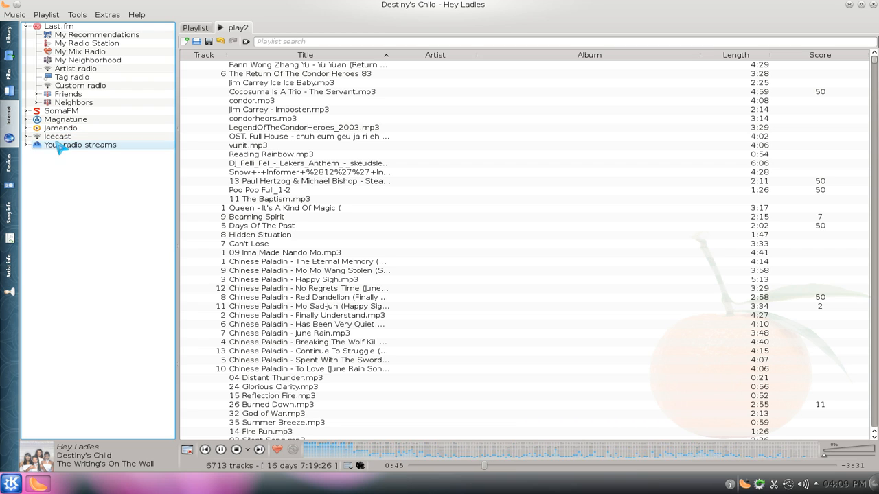
{"action": "left_click", "coordinate": [26, 148]}
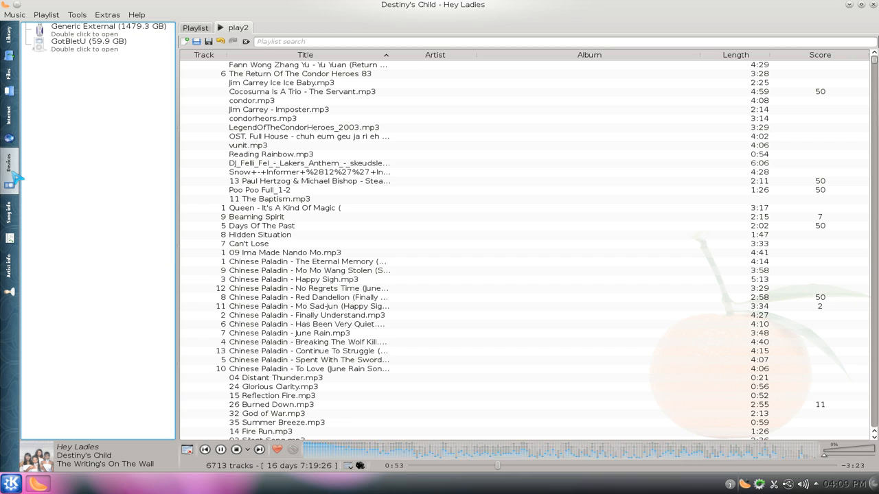
{"action": "mouse_move", "coordinate": [91, 161]}
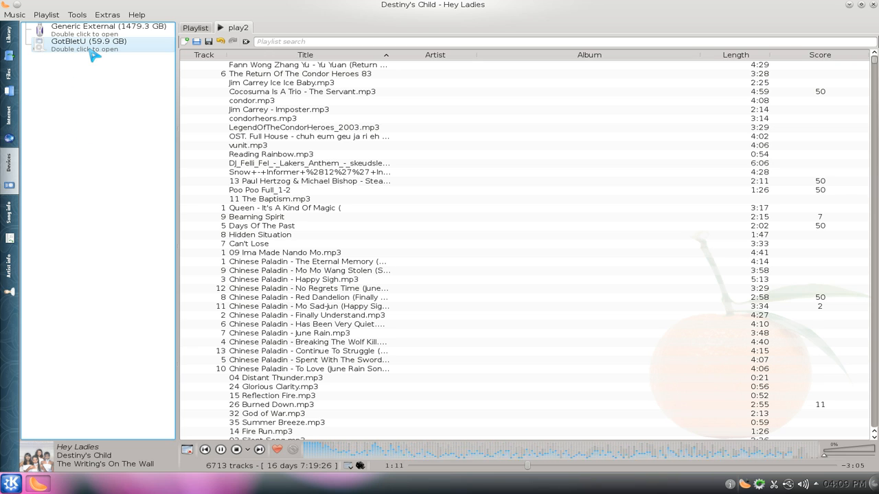
{"action": "mouse_move", "coordinate": [122, 85]}
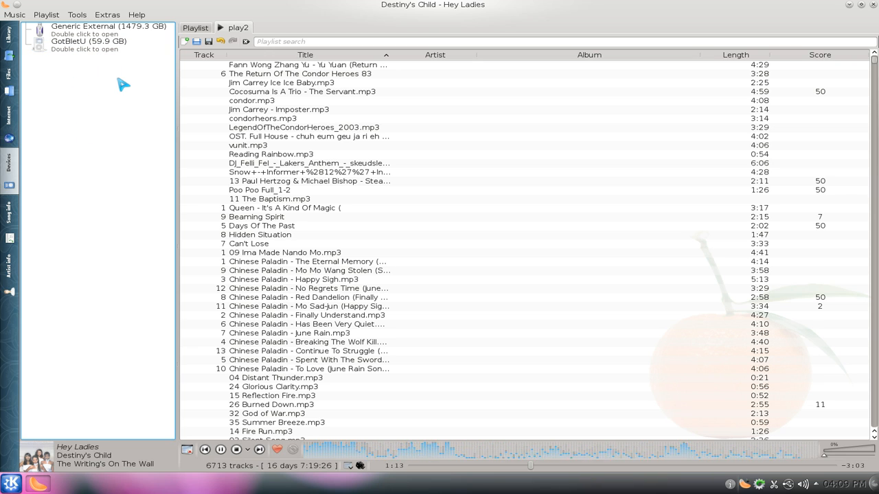
Step: Open the GotBletU device, expand Lily Allen, and add 'It's Not Me, It's You' to play2
{"action": "scroll", "scroll_direction": "down", "scroll_amount": 3}
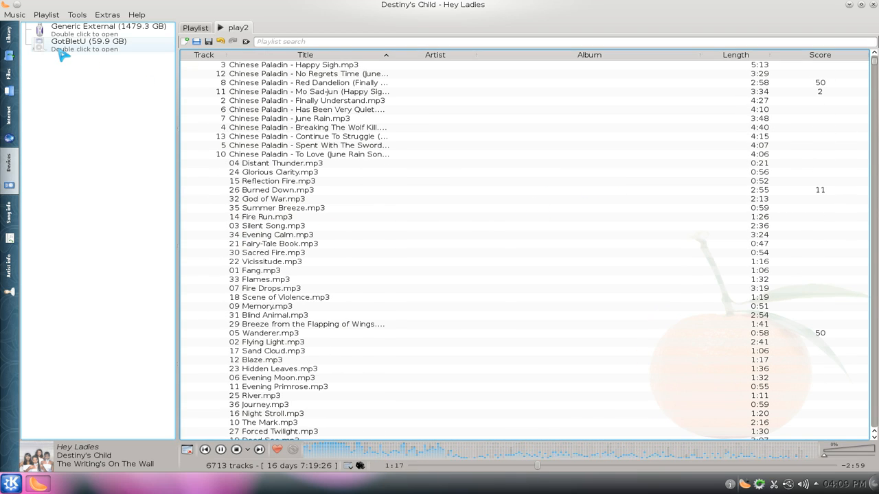
{"action": "left_click", "coordinate": [90, 41]}
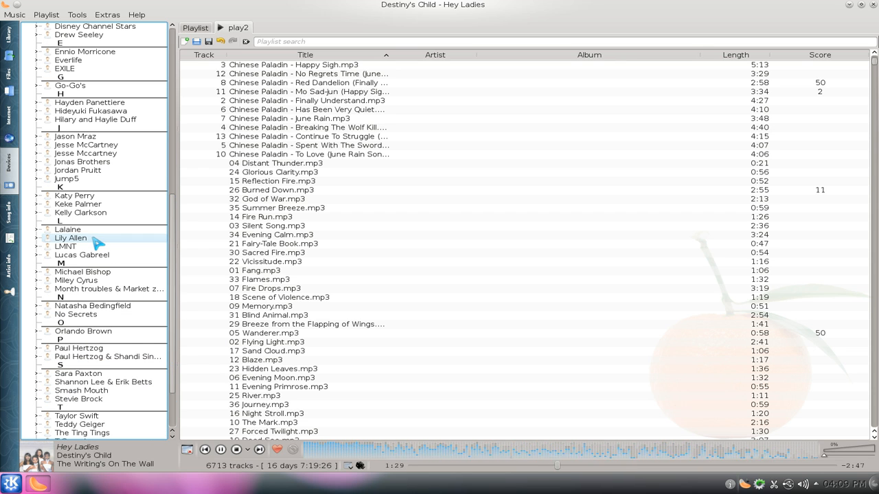
{"action": "left_click", "coordinate": [38, 238]}
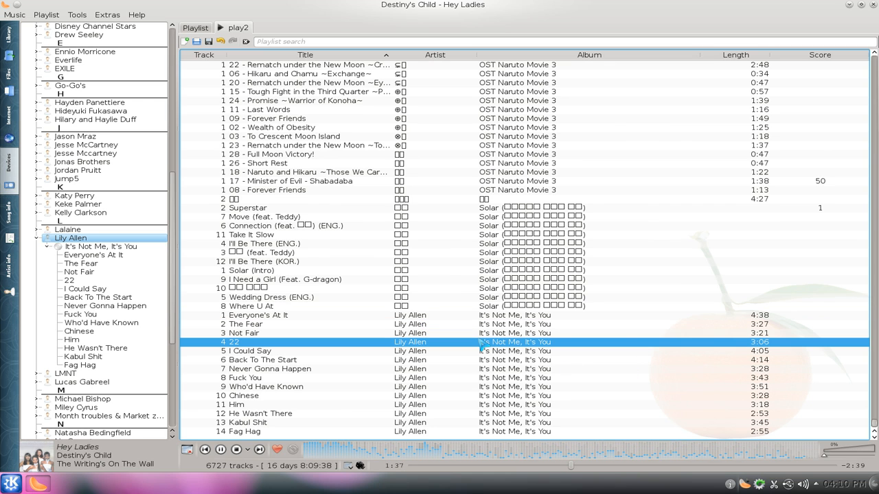
{"action": "mouse_move", "coordinate": [429, 396]}
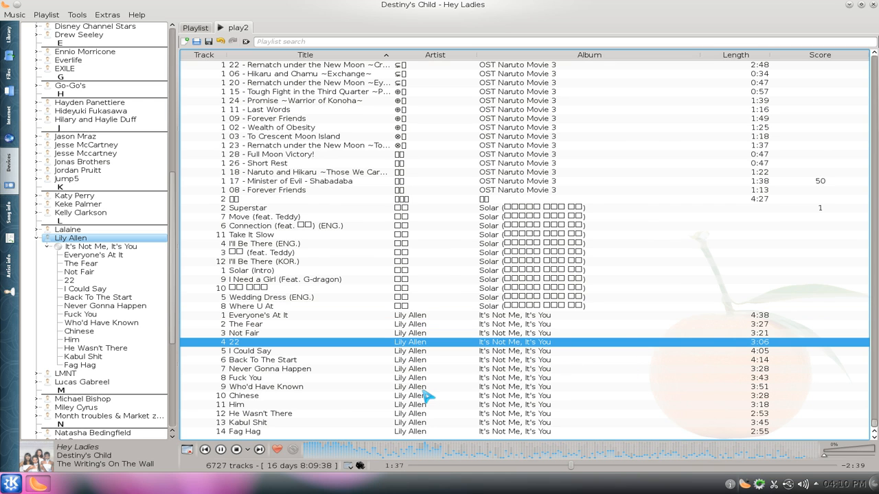
{"action": "double_click", "coordinate": [234, 342]}
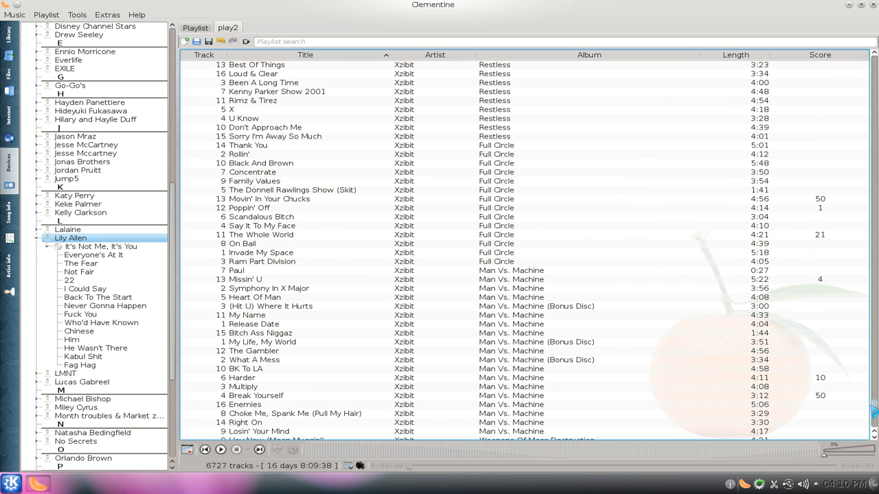
{"action": "mouse_move", "coordinate": [497, 154]}
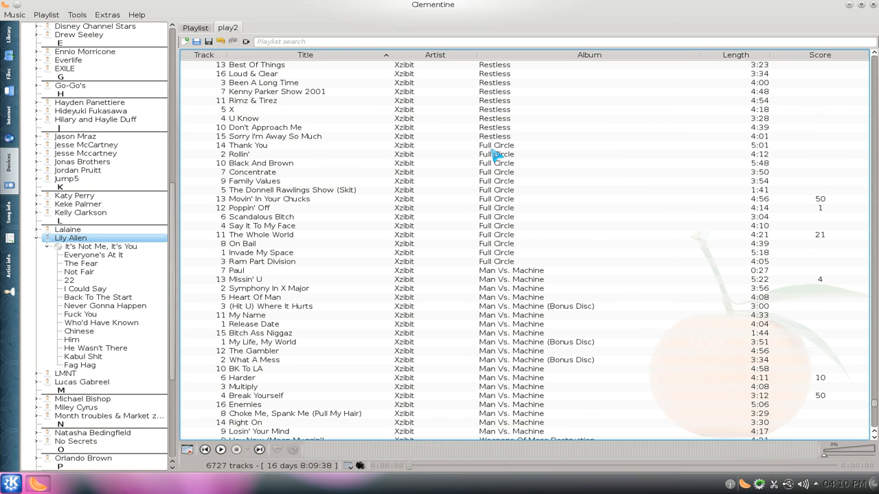
Step: Select Xzibit's 14 Full Circle tracks and organise them onto the GotBletU device
{"action": "left_click", "coordinate": [247, 145]}
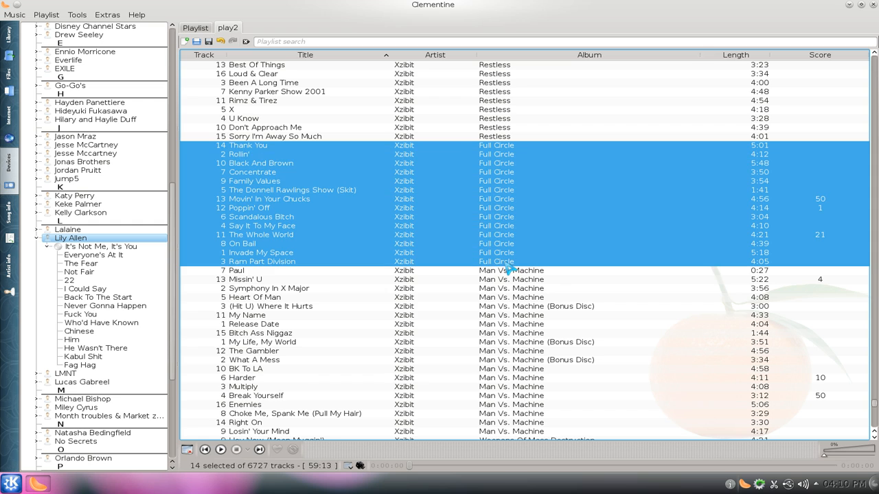
{"action": "mouse_move", "coordinate": [534, 182]}
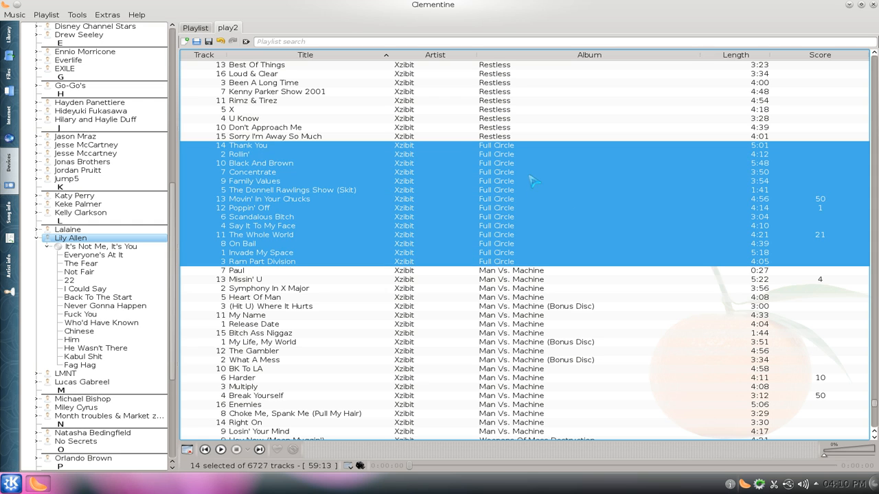
{"action": "right_click", "coordinate": [534, 180]}
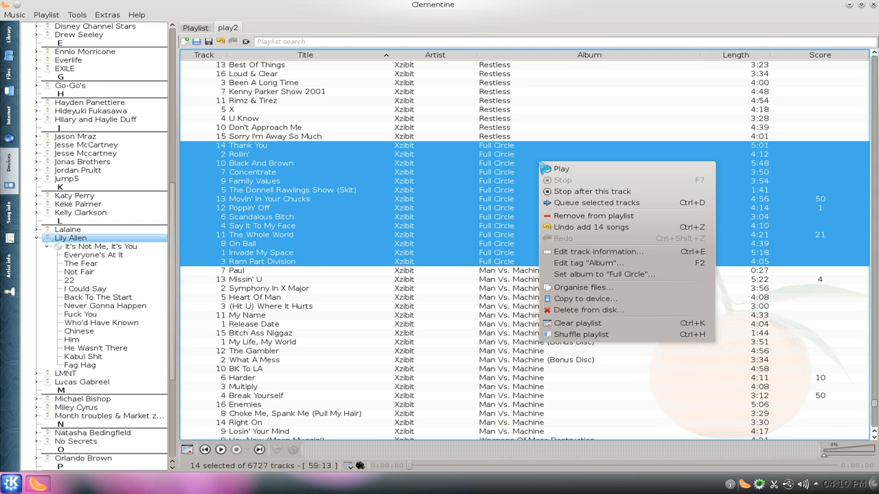
{"action": "mouse_move", "coordinate": [583, 287]}
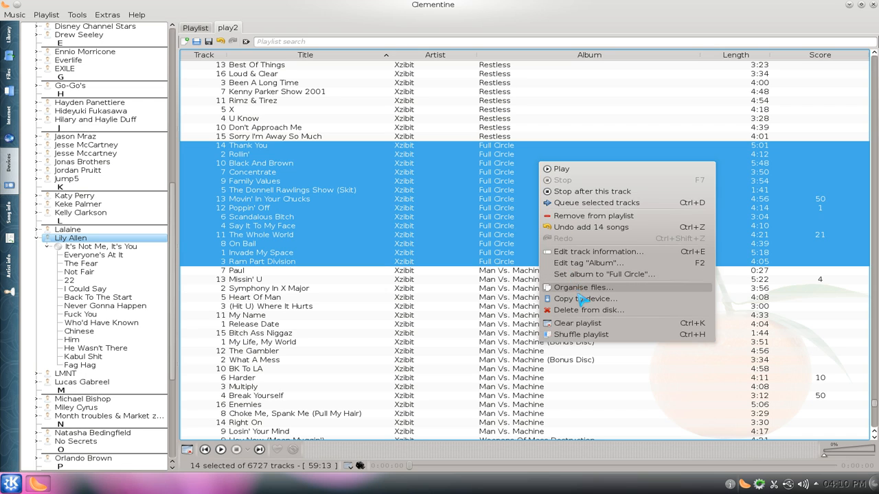
{"action": "left_click", "coordinate": [582, 287]}
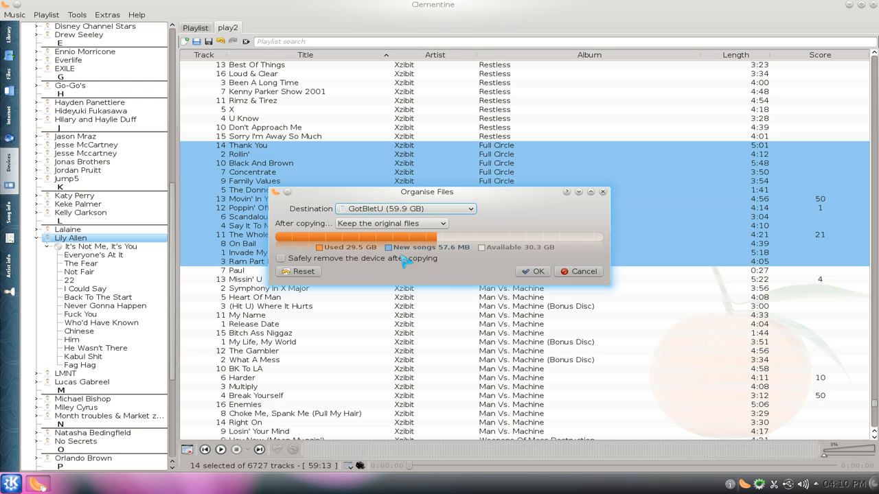
{"action": "left_click", "coordinate": [537, 271]}
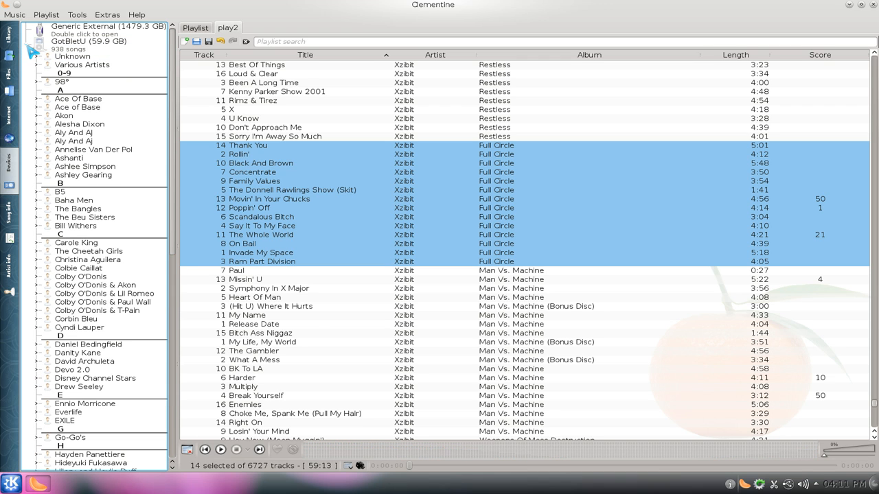
{"action": "right_click", "coordinate": [89, 41]}
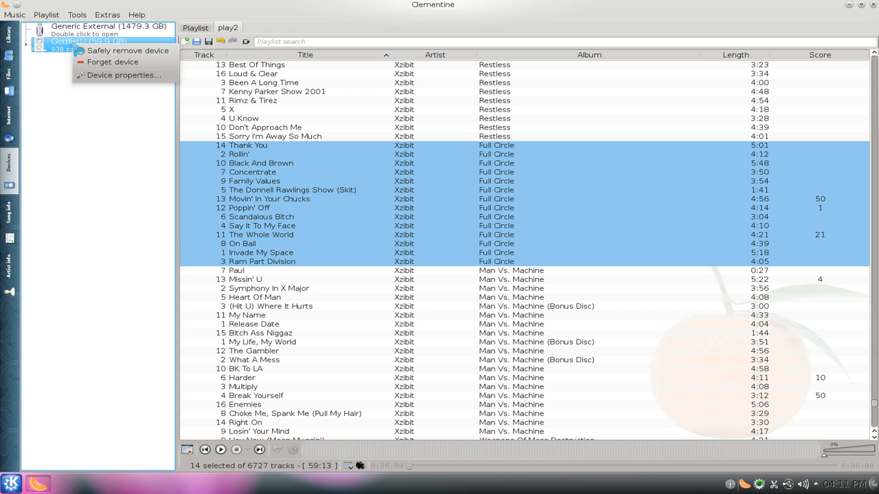
{"action": "mouse_move", "coordinate": [124, 75]}
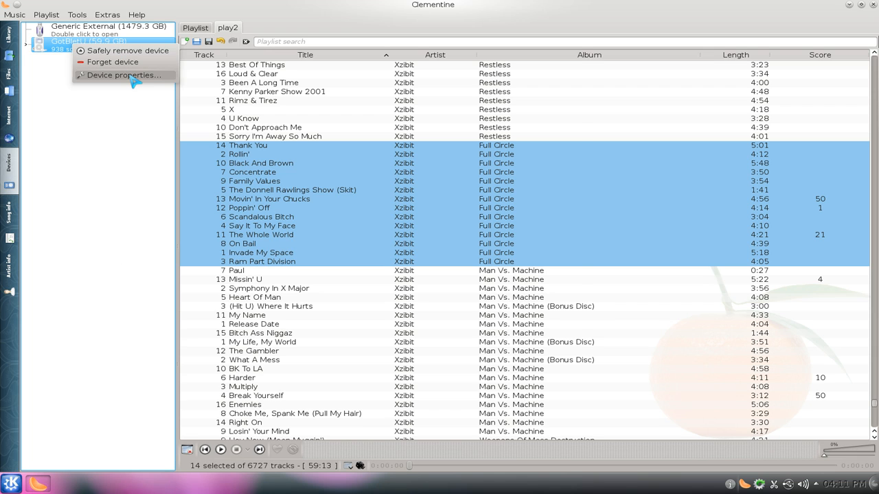
{"action": "left_click", "coordinate": [125, 75]}
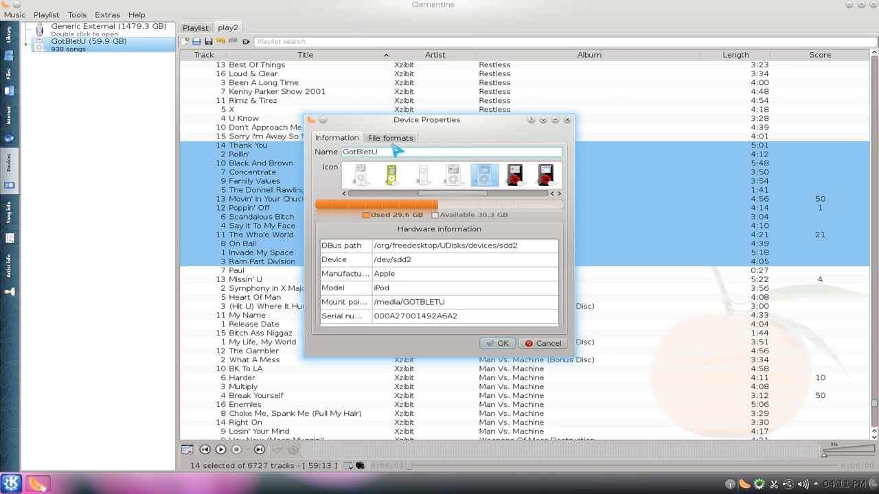
{"action": "left_click", "coordinate": [390, 137]}
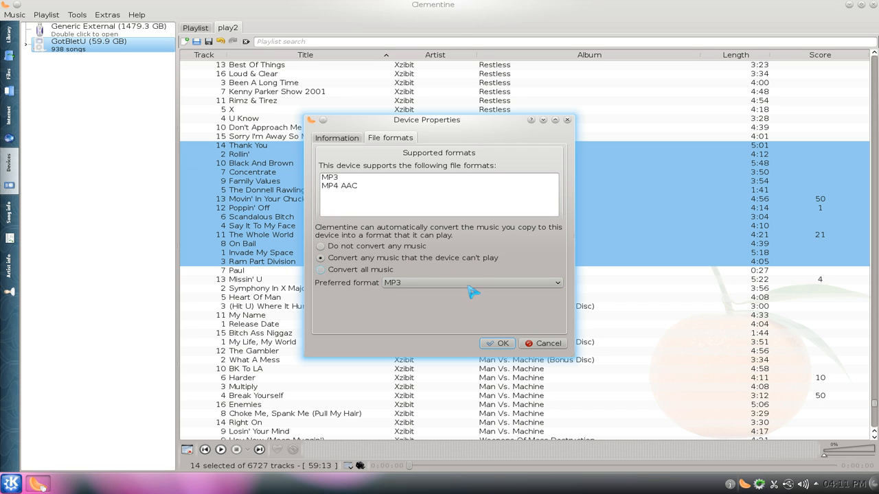
{"action": "left_click", "coordinate": [496, 344]}
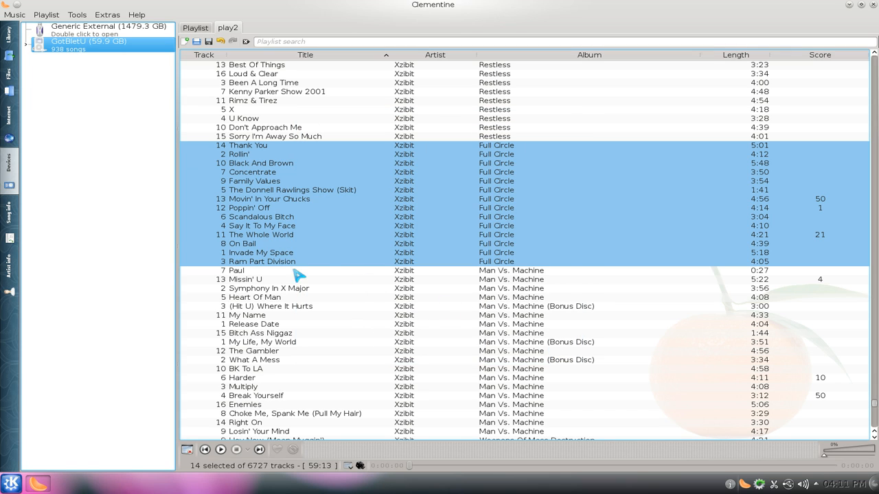
{"action": "mouse_move", "coordinate": [114, 227]}
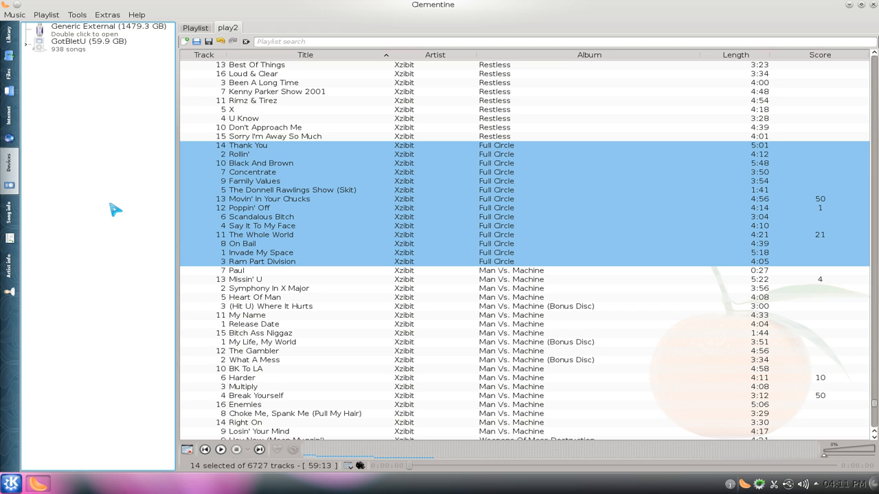
{"action": "mouse_move", "coordinate": [10, 213]}
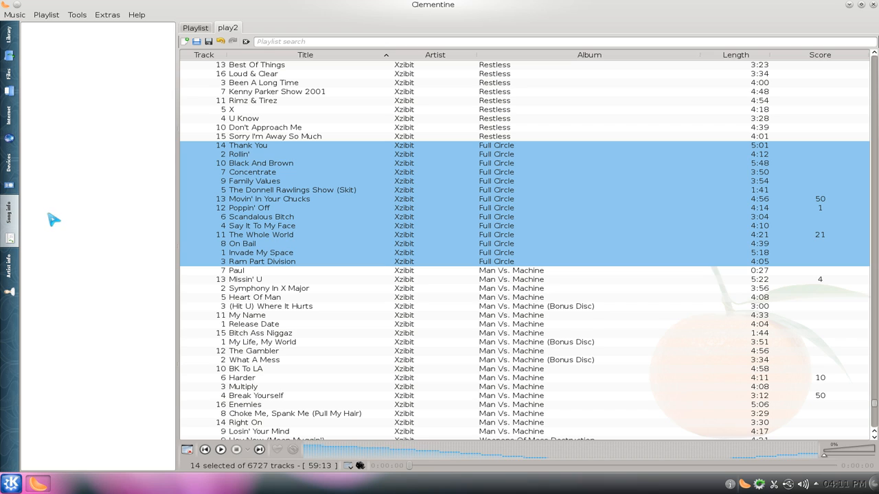
{"action": "mouse_move", "coordinate": [854, 356]}
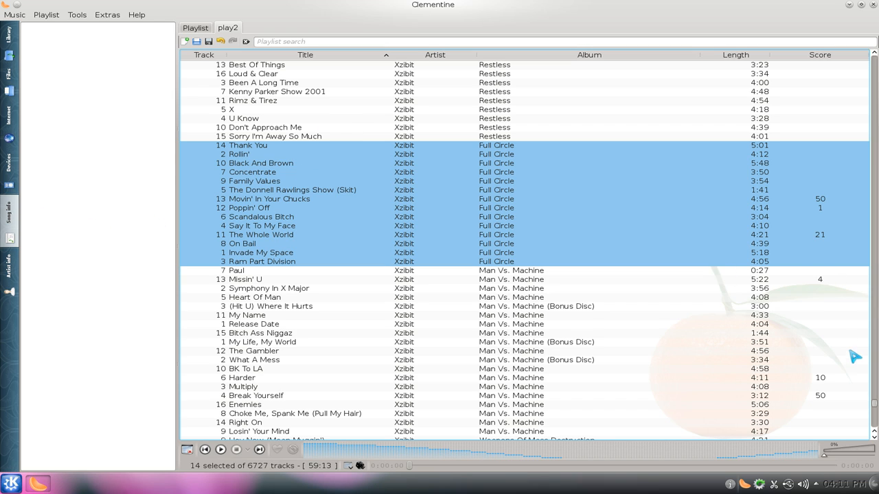
Step: Skip ahead in the play2 playlist, landing on Xzibit's Black And Brown with song info loading
{"action": "double_click", "coordinate": [258, 164]}
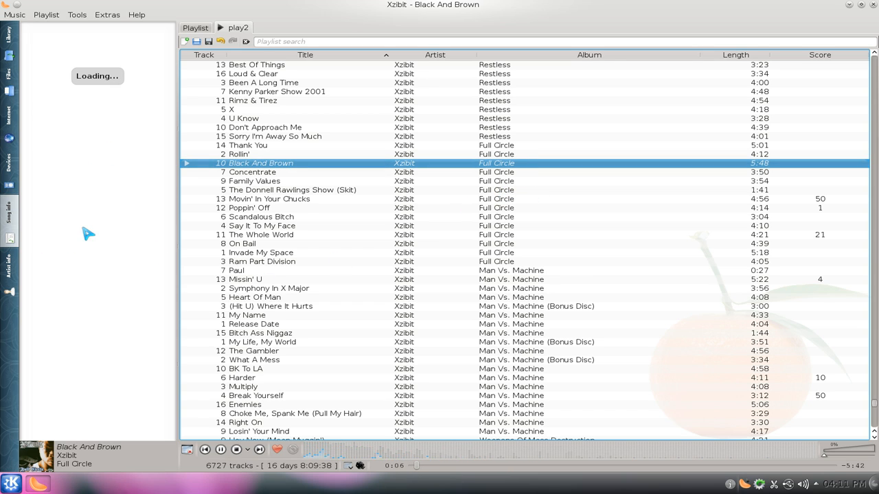
{"action": "mouse_move", "coordinate": [852, 352]}
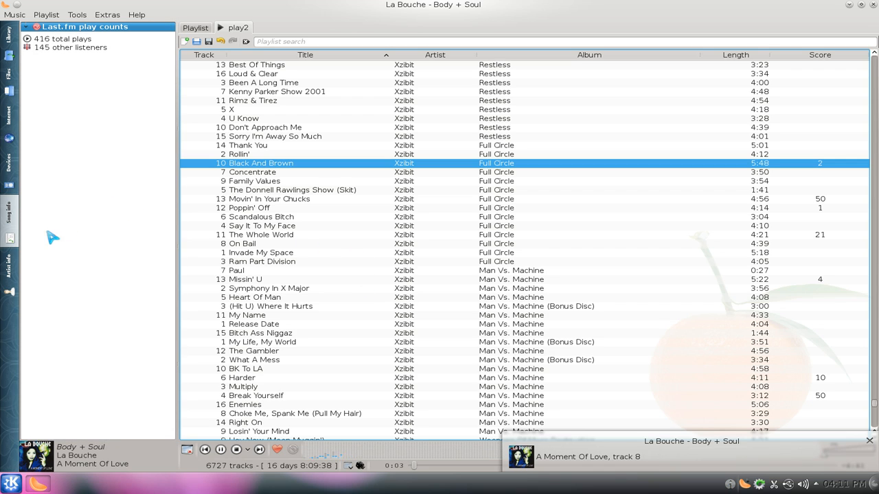
{"action": "mouse_move", "coordinate": [350, 211]}
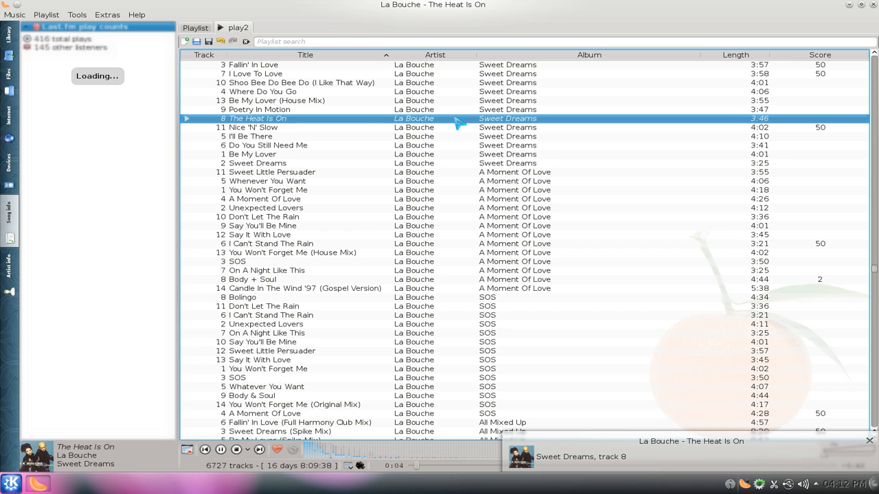
{"action": "mouse_move", "coordinate": [491, 268]}
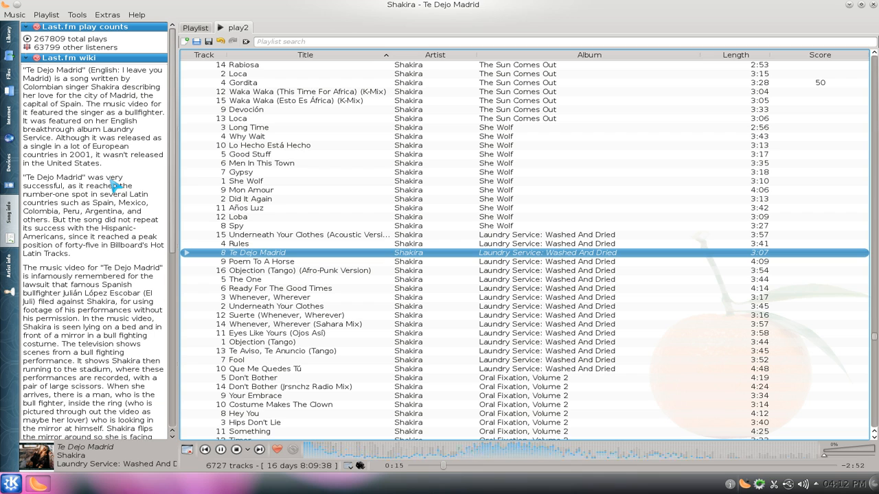
Step: Play Ashley Tisdale's Love Me for Me, showing its tags and lyrics, then open Tools
{"action": "left_click", "coordinate": [259, 450]}
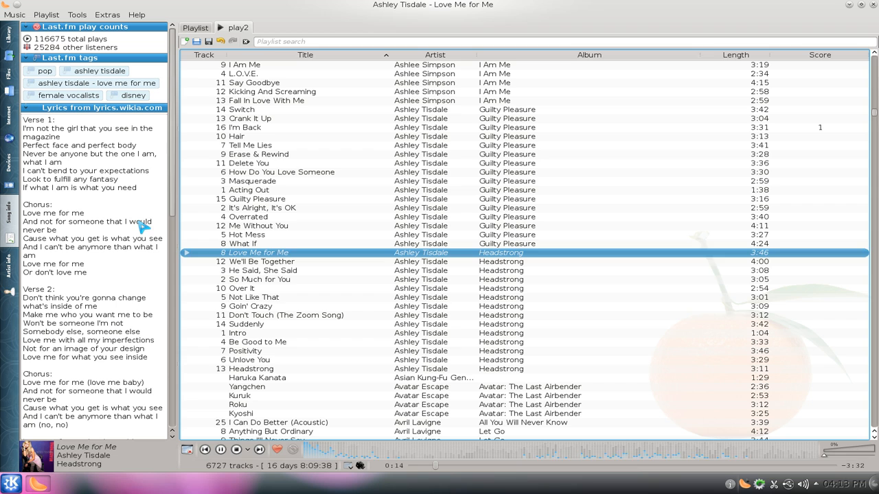
{"action": "mouse_move", "coordinate": [74, 276]}
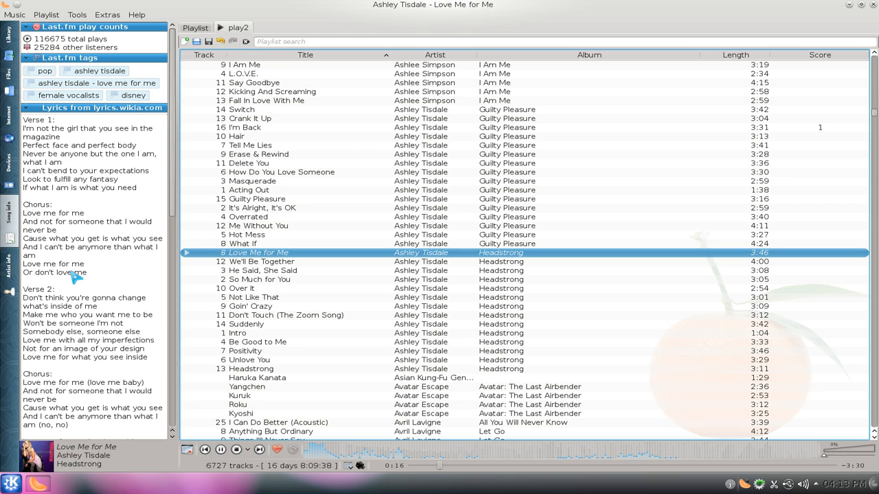
{"action": "mouse_move", "coordinate": [156, 203]}
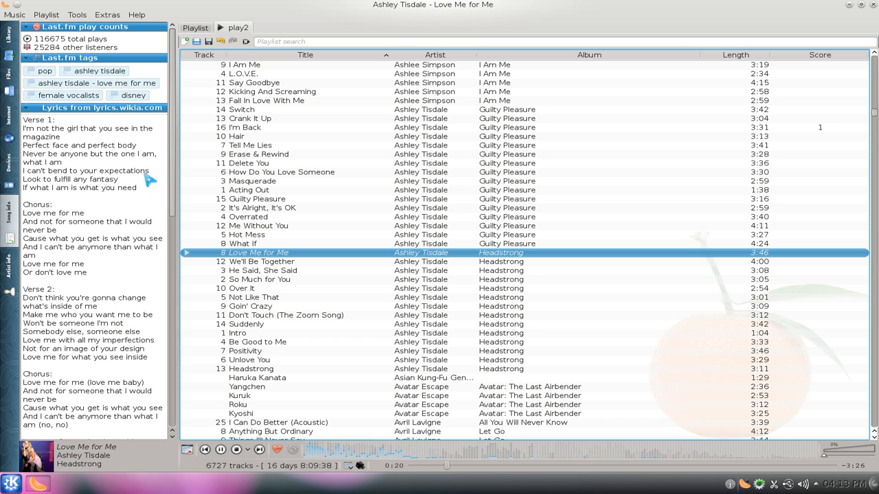
{"action": "left_click", "coordinate": [77, 14]}
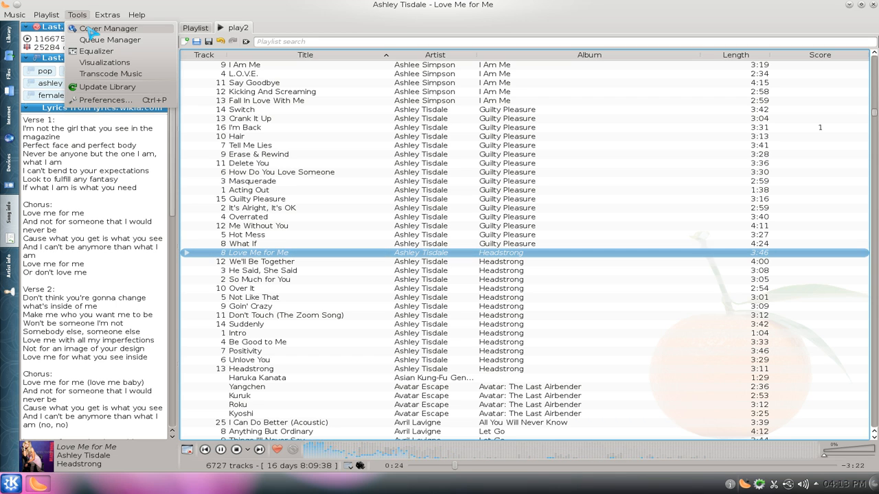
{"action": "left_click", "coordinate": [108, 28]}
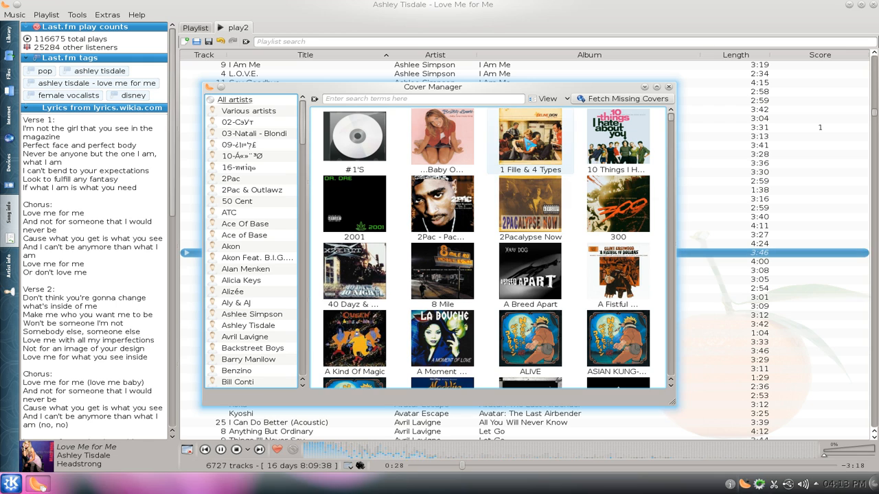
{"action": "left_click", "coordinate": [548, 99]}
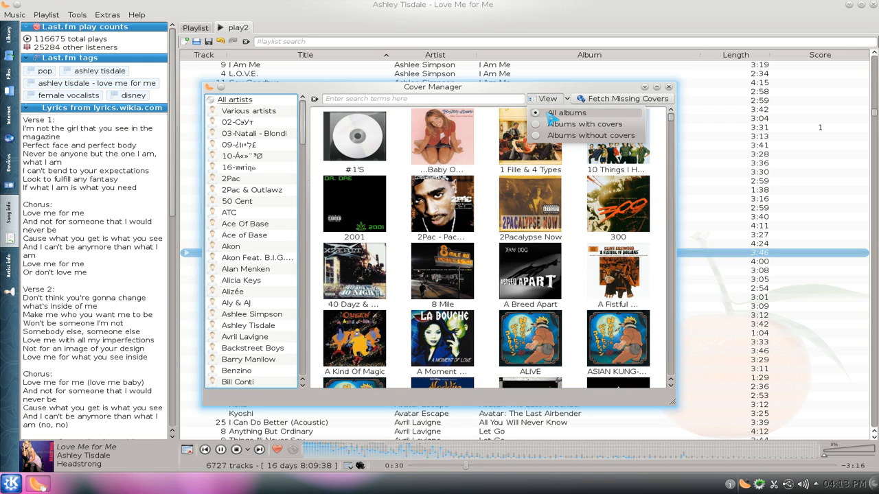
{"action": "left_click", "coordinate": [591, 135]}
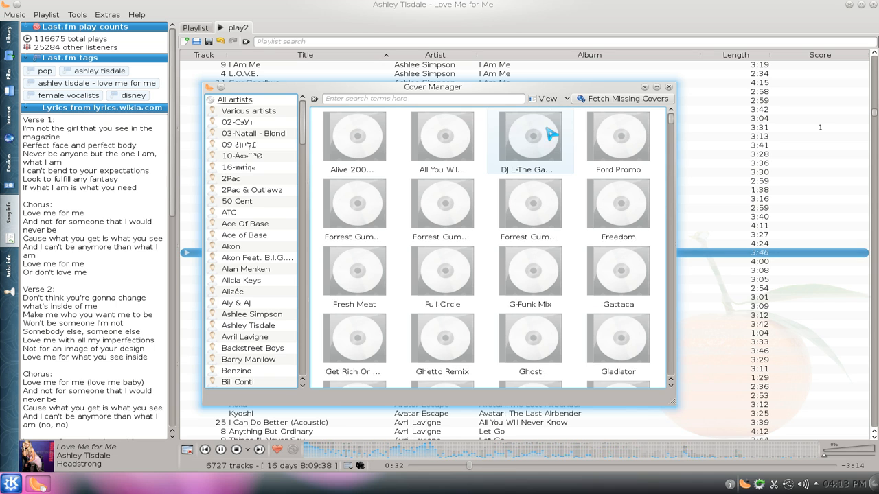
{"action": "left_click", "coordinate": [547, 98]}
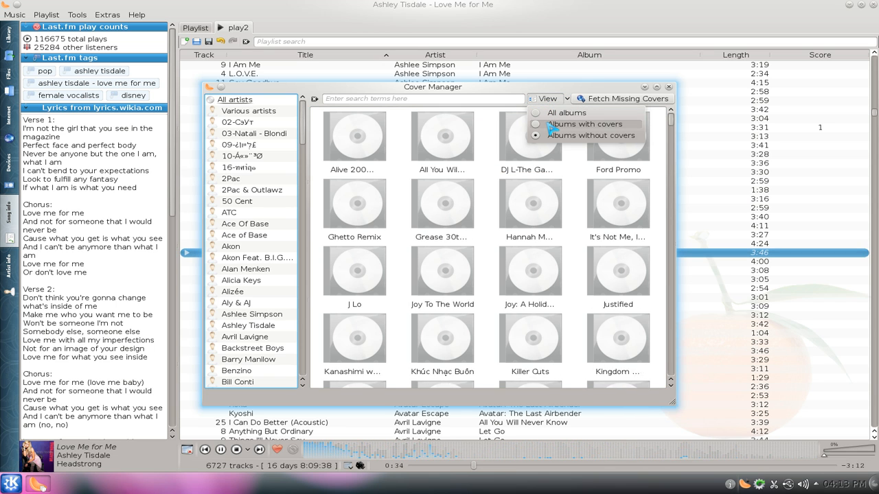
{"action": "left_click", "coordinate": [566, 112]}
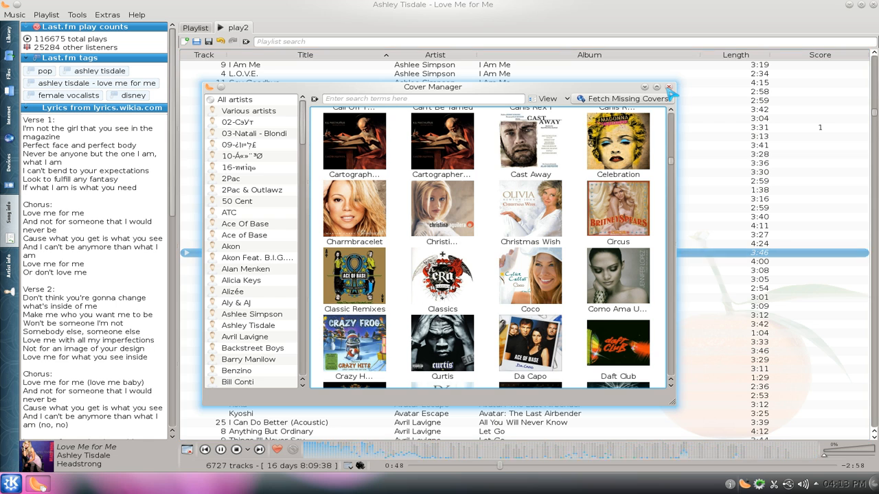
{"action": "left_click", "coordinate": [669, 87]}
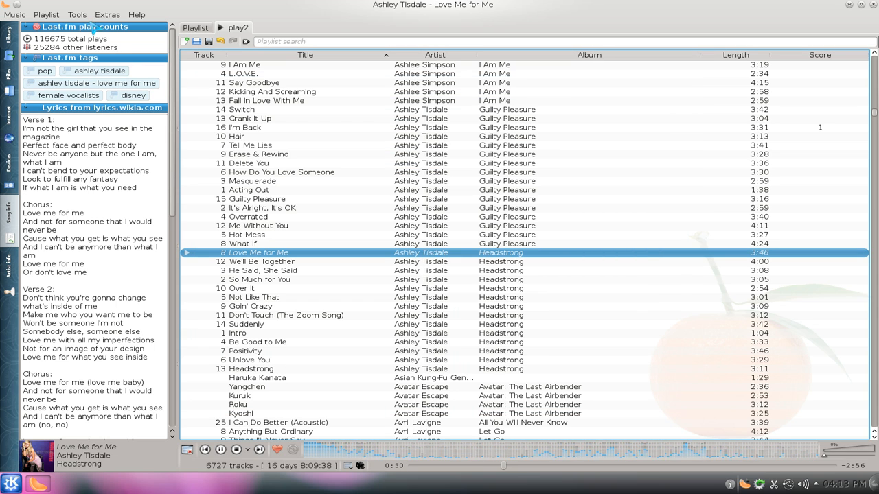
Step: Open the Queue Manager from Tools and close the empty play queue
{"action": "left_click", "coordinate": [76, 15]}
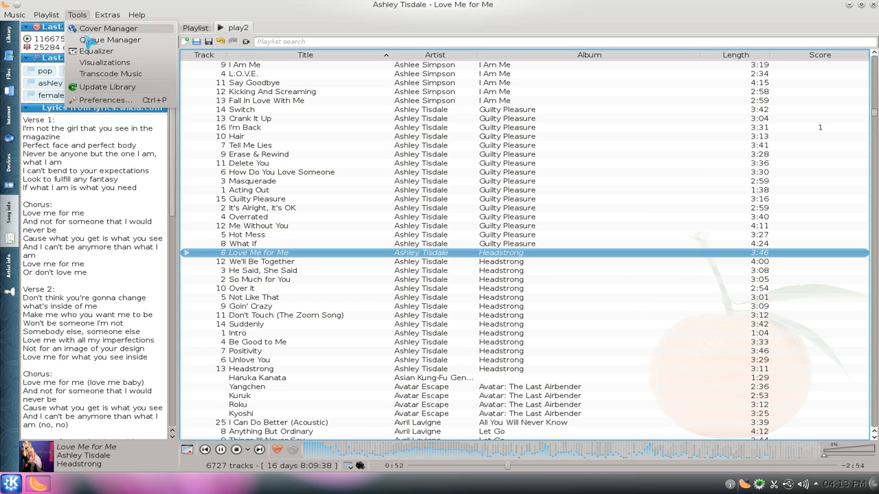
{"action": "left_click", "coordinate": [111, 39]}
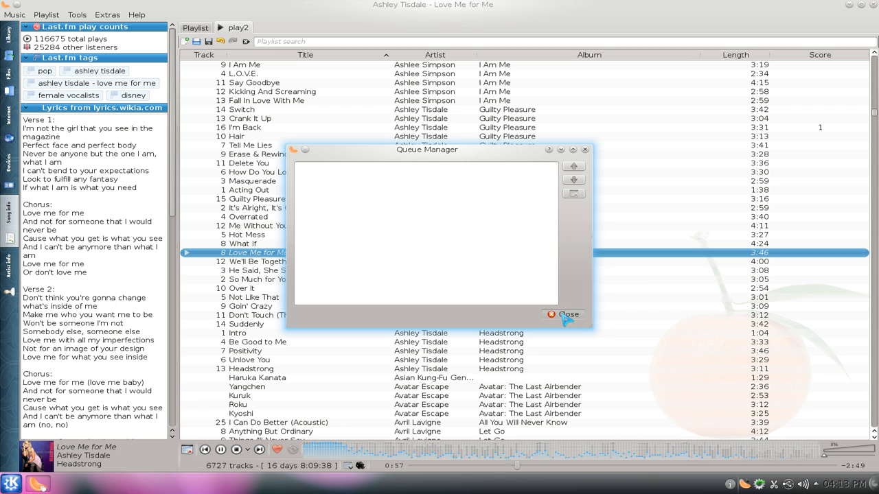
{"action": "left_click", "coordinate": [562, 315]}
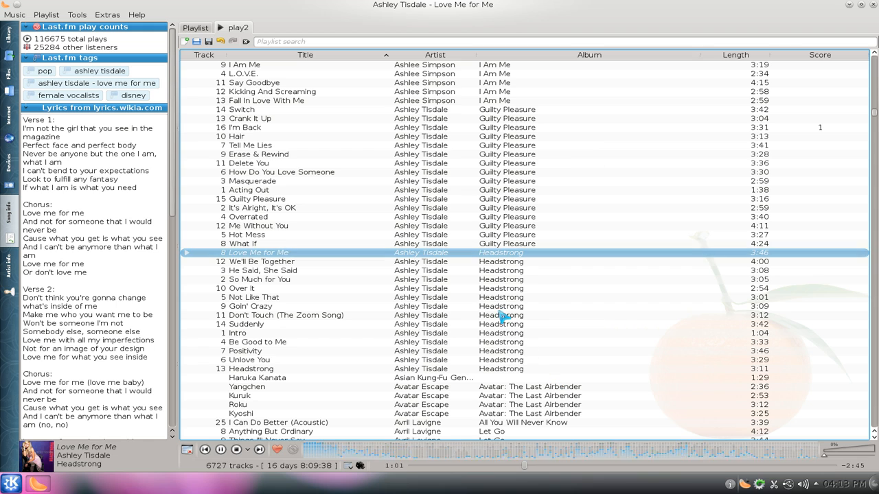
{"action": "mouse_move", "coordinate": [436, 335]}
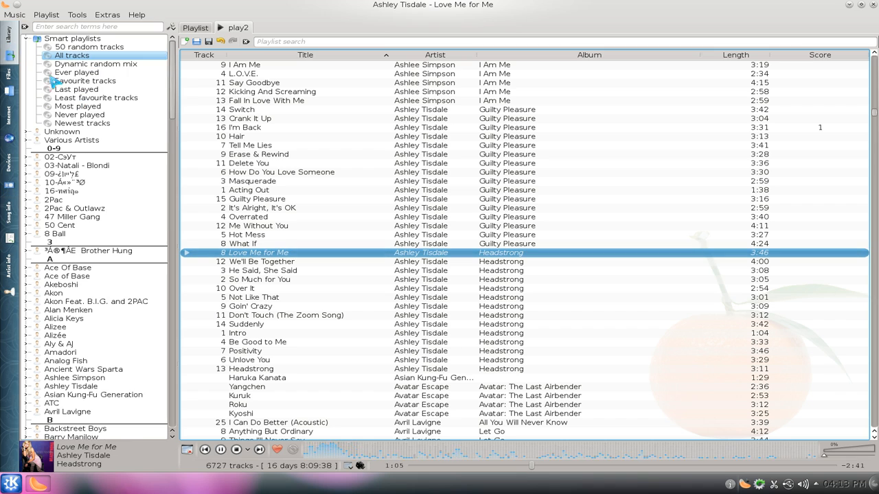
{"action": "mouse_move", "coordinate": [496, 321]}
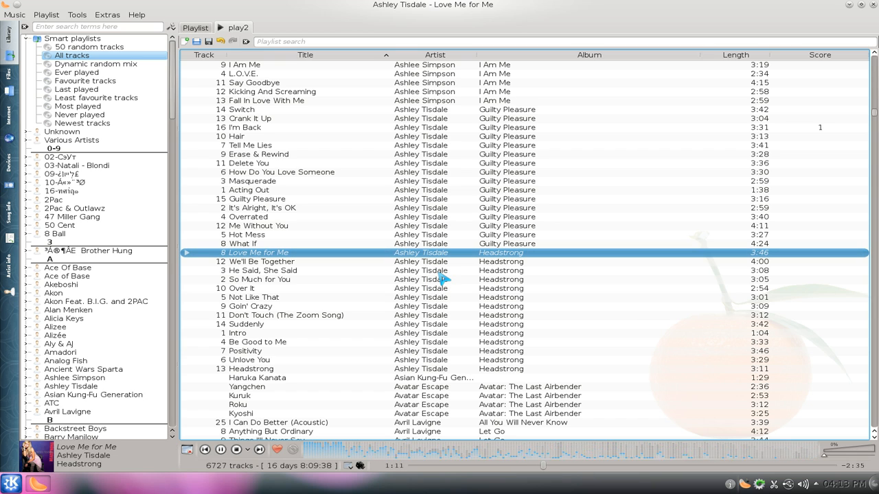
Step: Queue He Said, She Said, then Goin' Crazy, and close the Queue Manager
{"action": "left_click", "coordinate": [261, 270]}
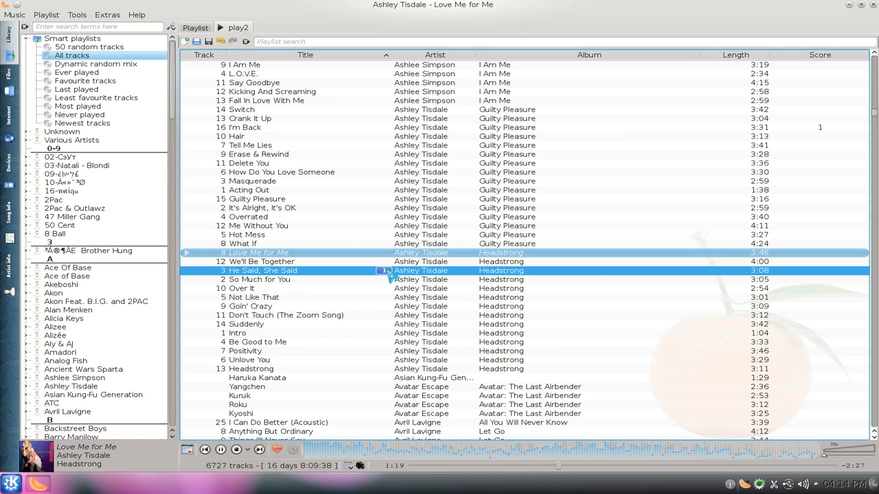
{"action": "mouse_move", "coordinate": [384, 280]}
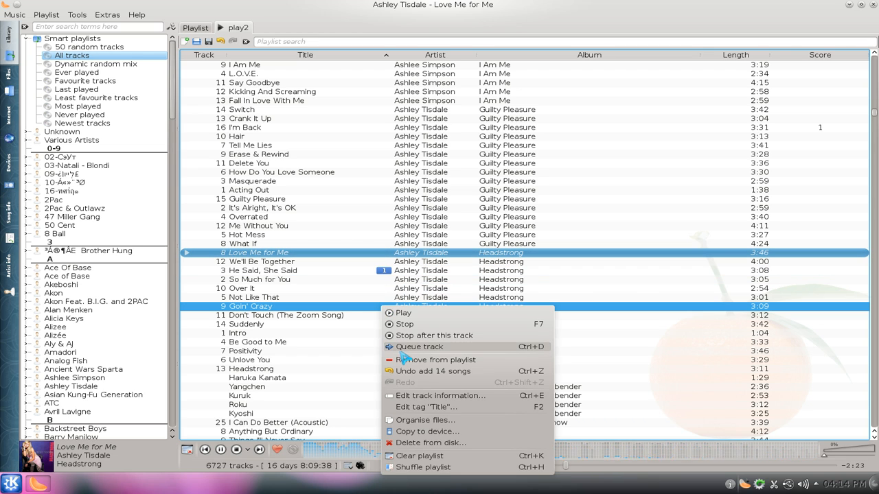
{"action": "left_click", "coordinate": [420, 347]}
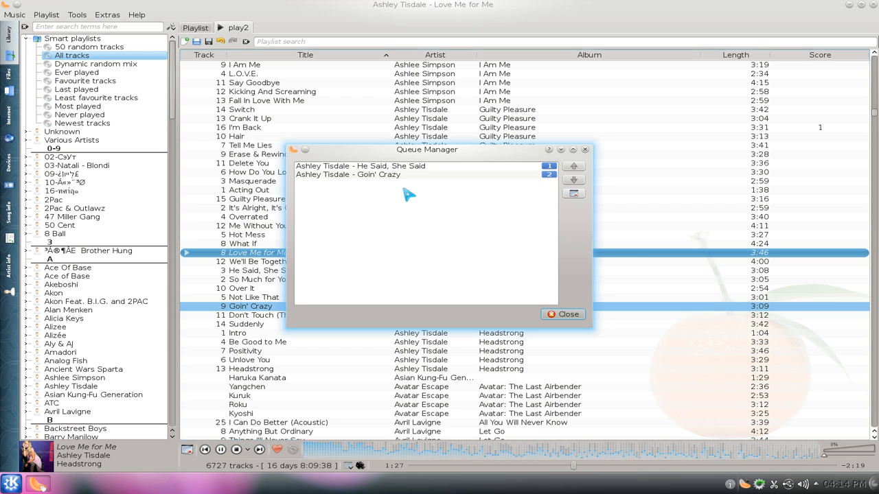
{"action": "mouse_move", "coordinate": [563, 314]}
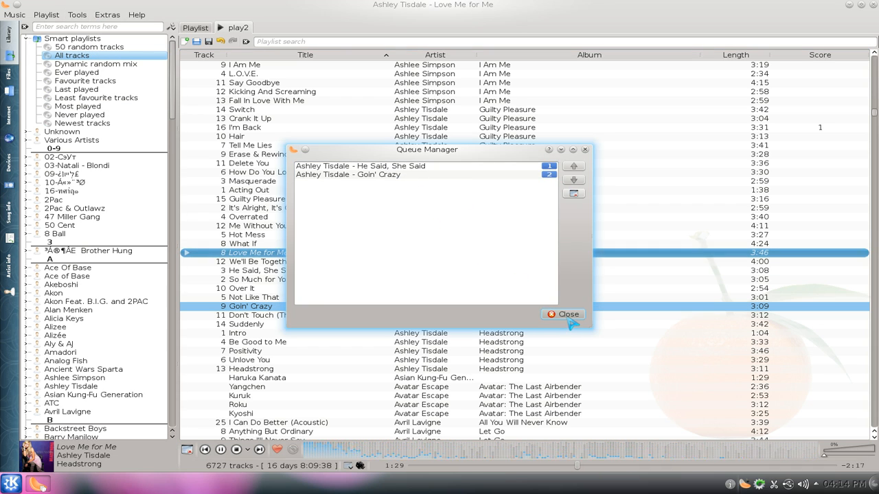
{"action": "left_click", "coordinate": [562, 314]}
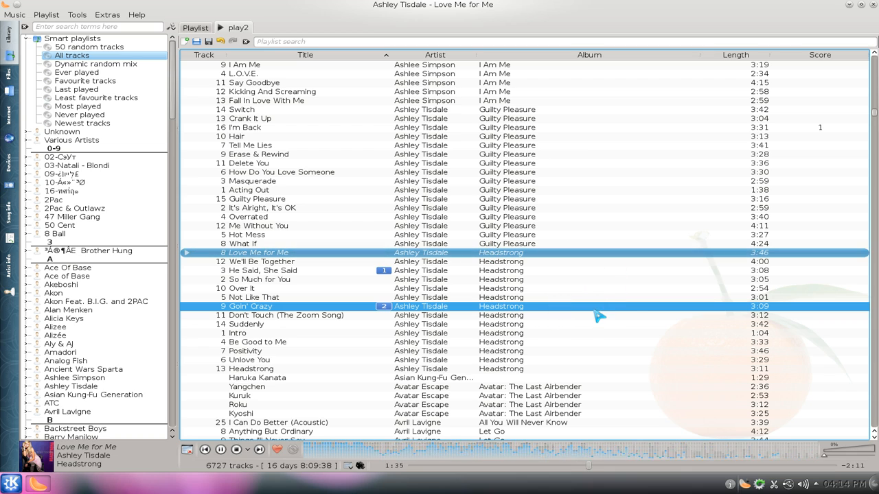
{"action": "mouse_move", "coordinate": [575, 285]}
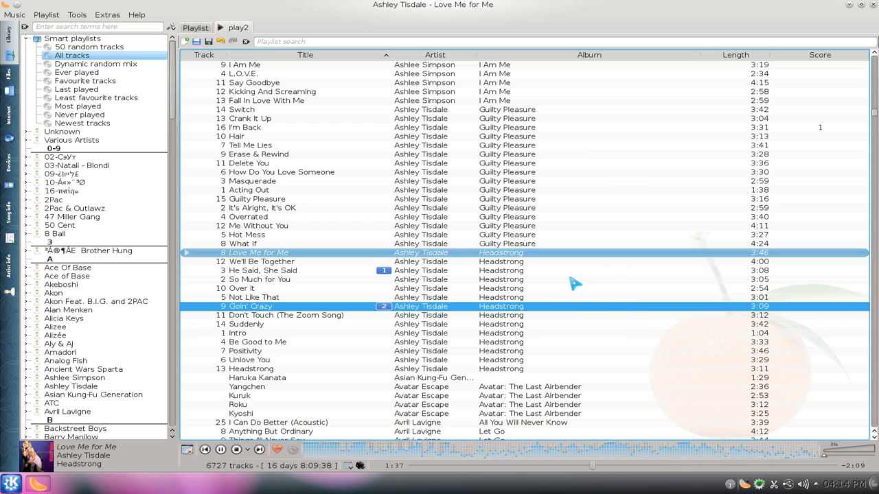
{"action": "mouse_move", "coordinate": [498, 194]}
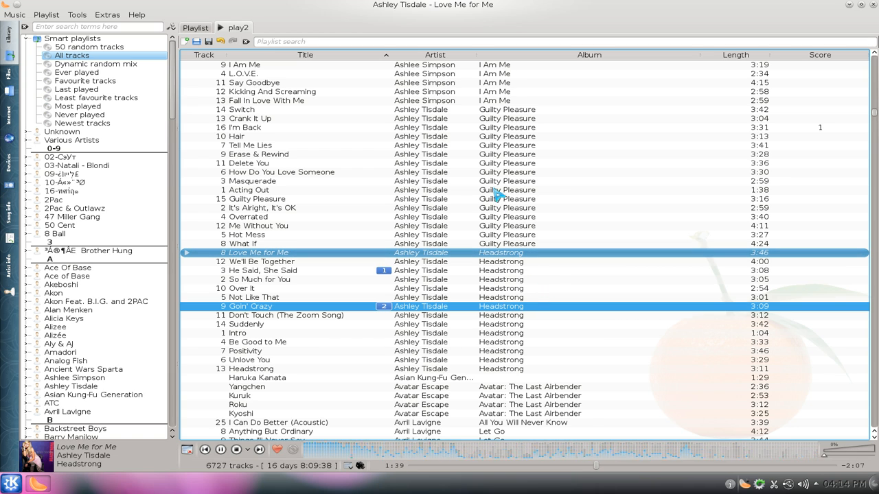
{"action": "right_click", "coordinate": [280, 172]}
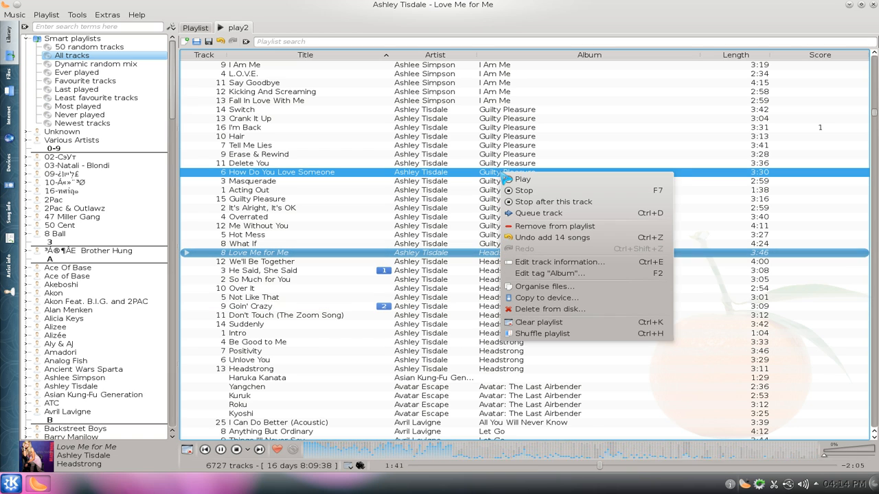
{"action": "mouse_move", "coordinate": [553, 285]}
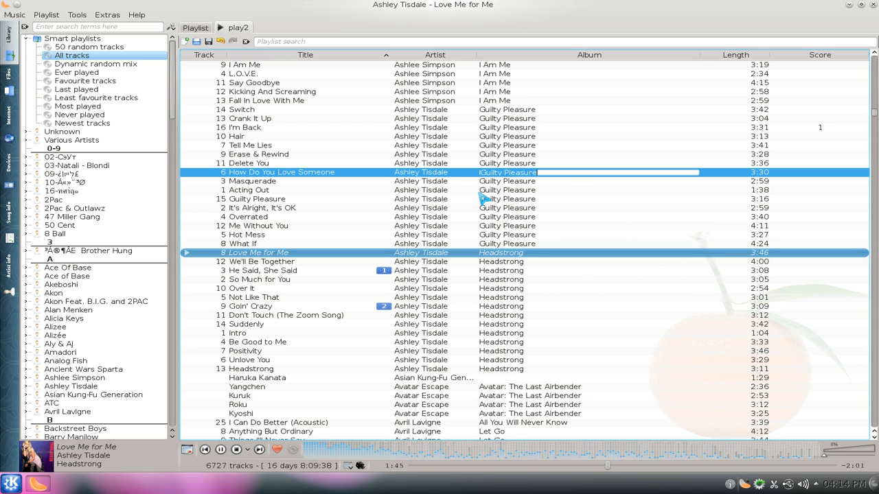
{"action": "right_click", "coordinate": [506, 172]}
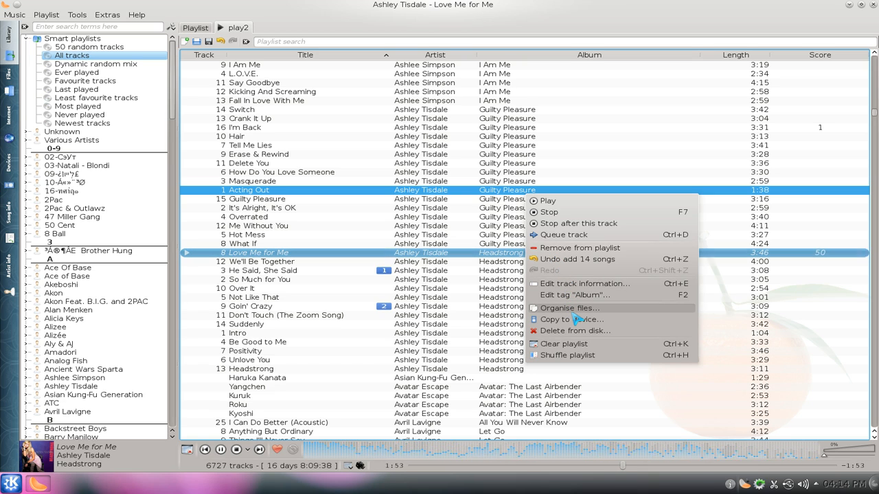
{"action": "left_click", "coordinate": [570, 307]}
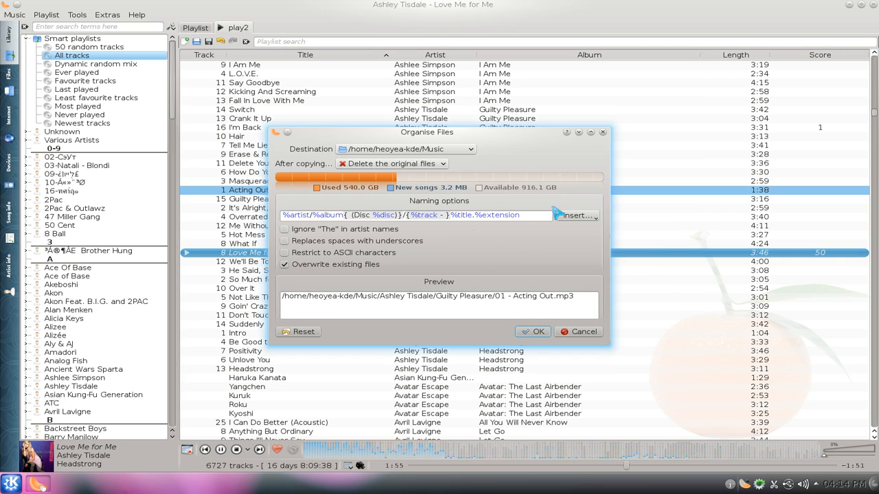
{"action": "mouse_move", "coordinate": [505, 256]}
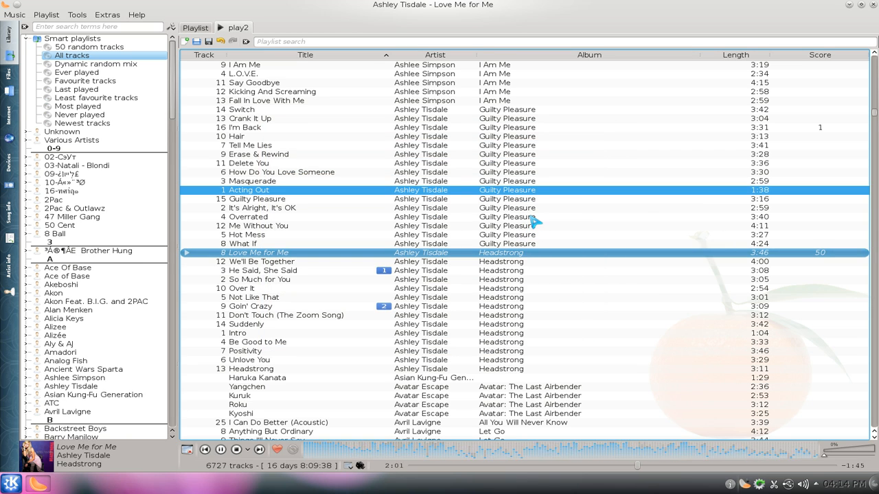
Step: Select the Reggae equalizer preset, browse the other presets, and close the equalizer
{"action": "left_click", "coordinate": [77, 14]}
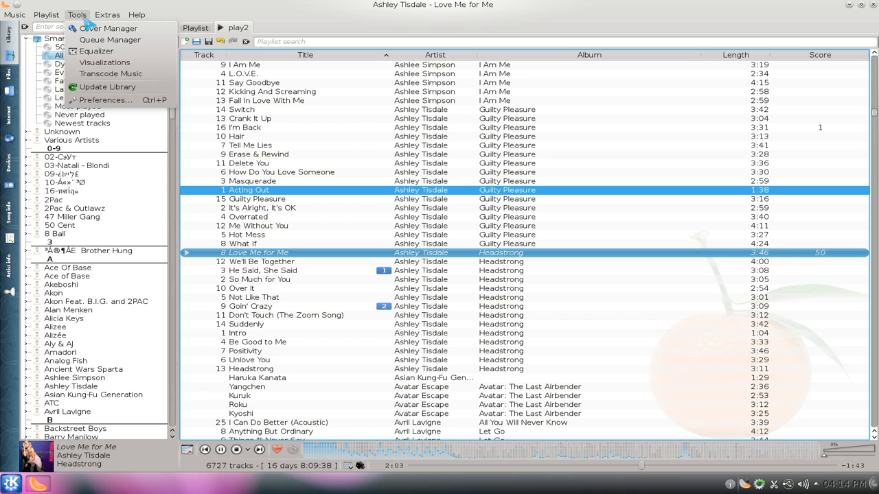
{"action": "left_click", "coordinate": [96, 51]}
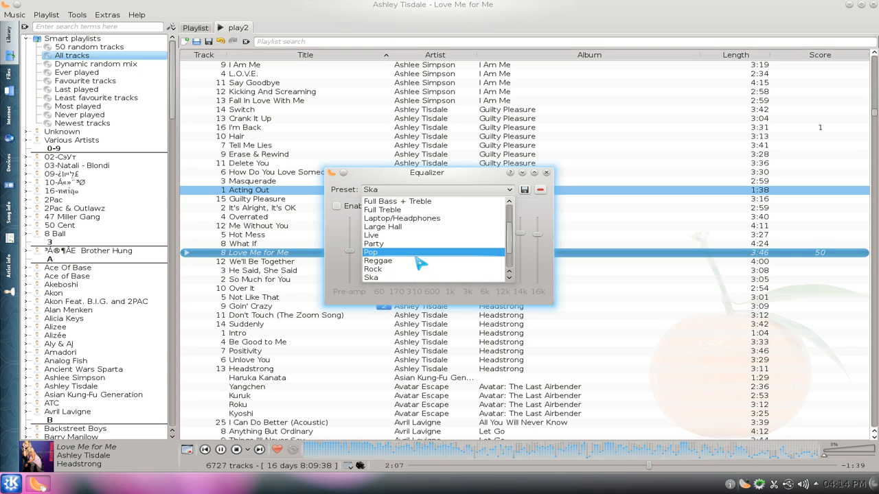
{"action": "left_click", "coordinate": [377, 260]}
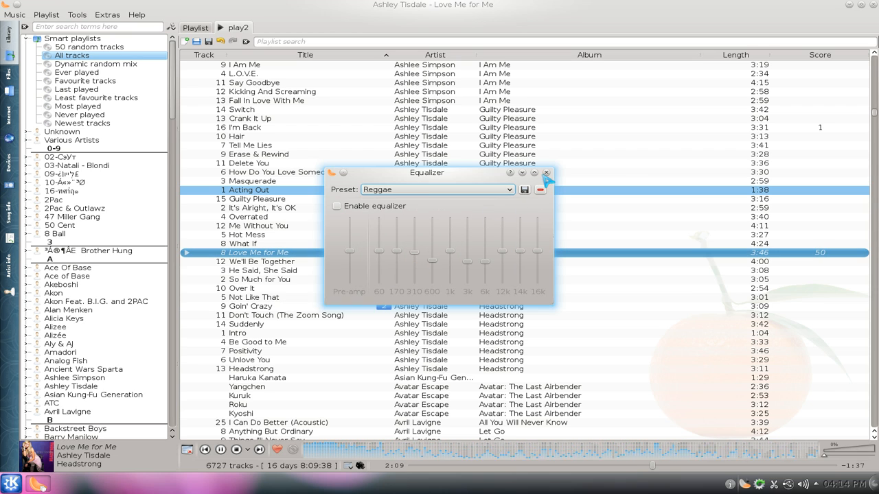
{"action": "left_click", "coordinate": [436, 189]}
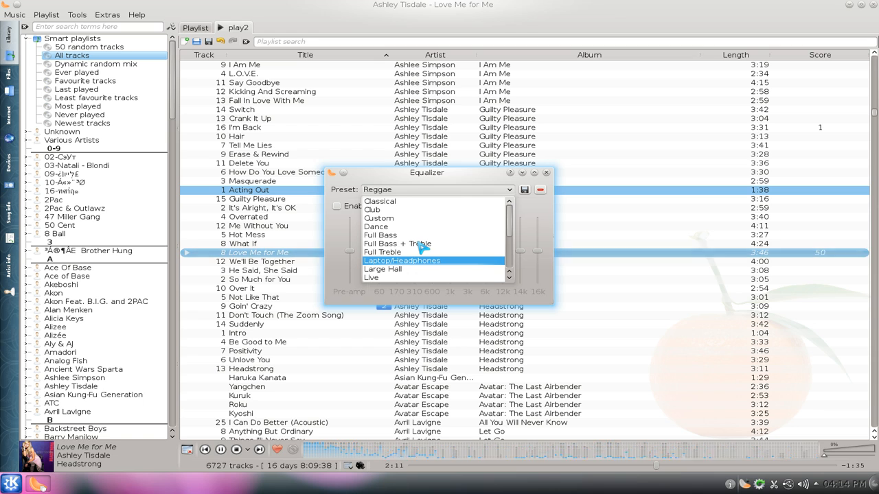
{"action": "scroll", "scroll_direction": "down", "scroll_amount": 3}
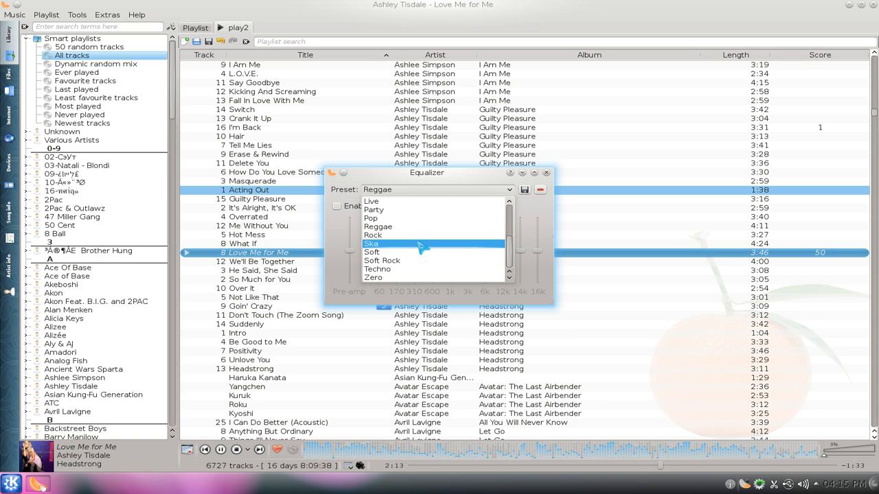
{"action": "left_click", "coordinate": [545, 173]}
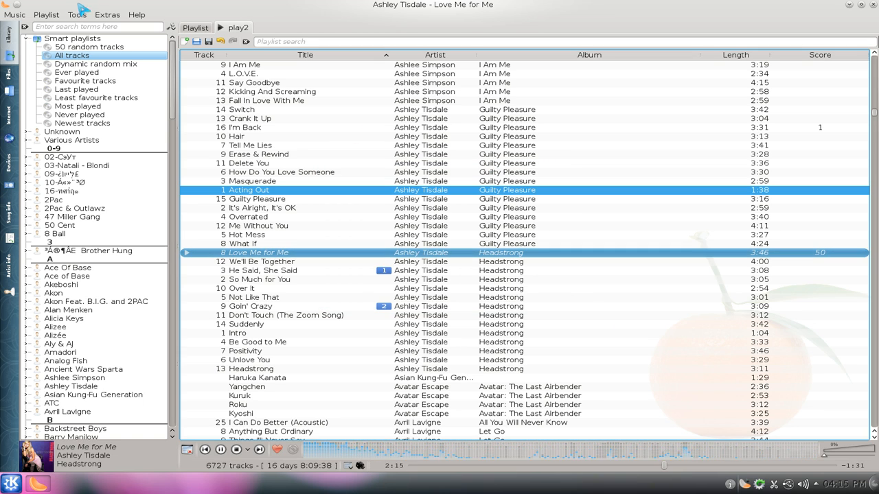
{"action": "left_click", "coordinate": [77, 14]}
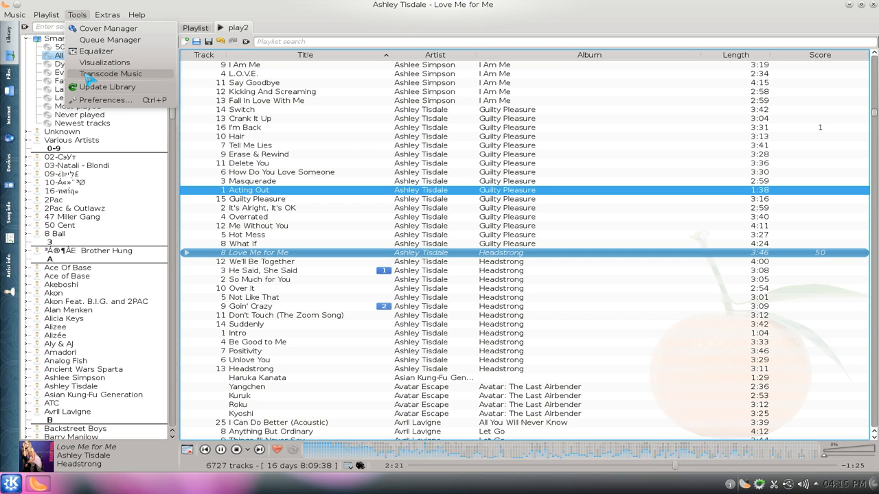
{"action": "left_click", "coordinate": [110, 74]}
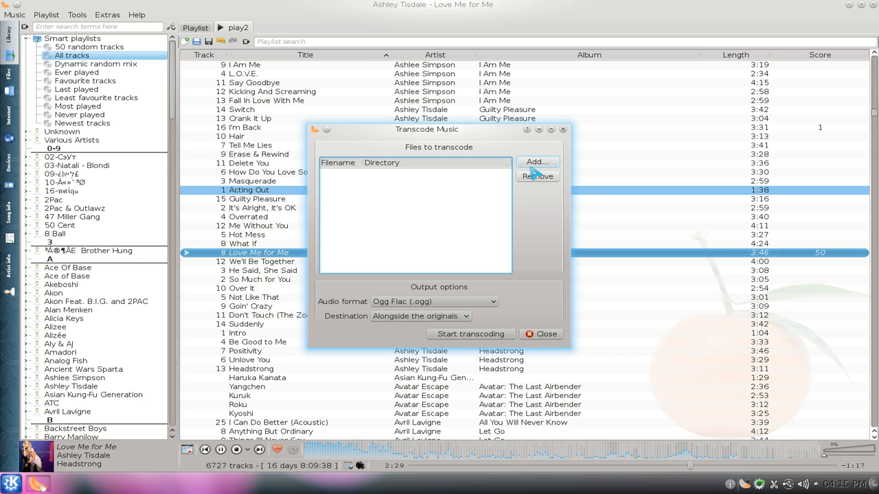
{"action": "left_click", "coordinate": [537, 161]}
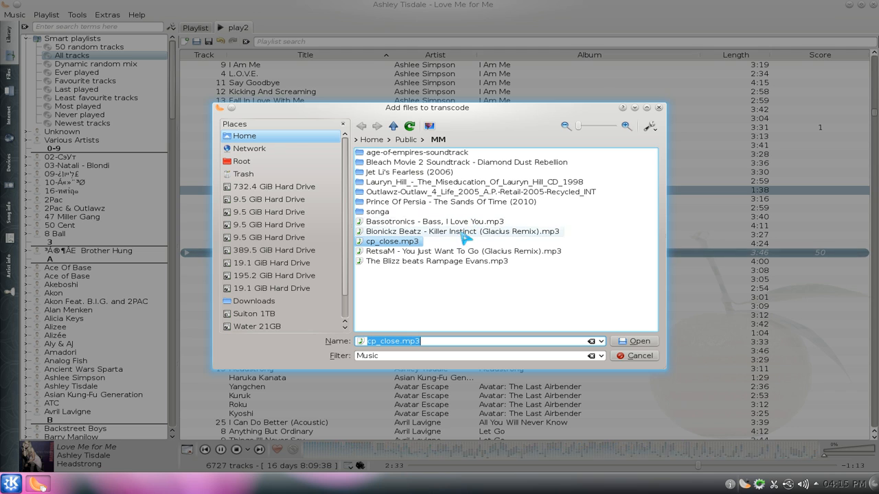
{"action": "left_click", "coordinate": [634, 342]}
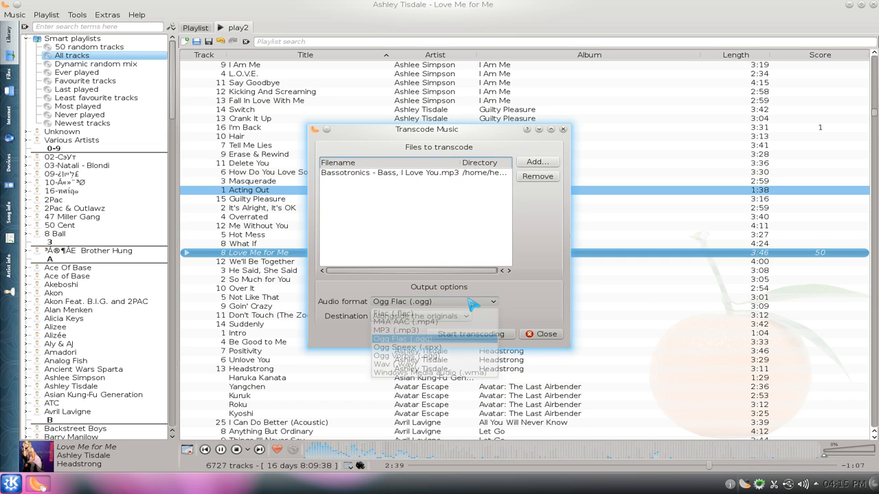
{"action": "left_click", "coordinate": [407, 338]}
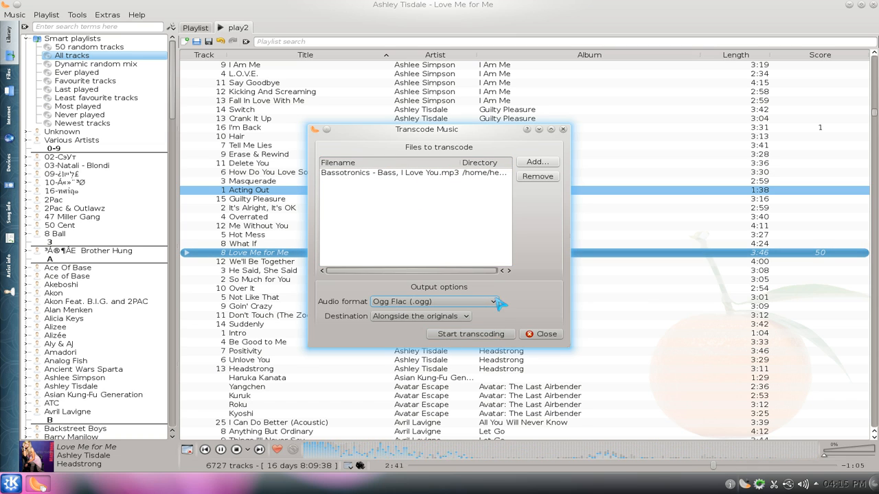
{"action": "left_click", "coordinate": [469, 333]}
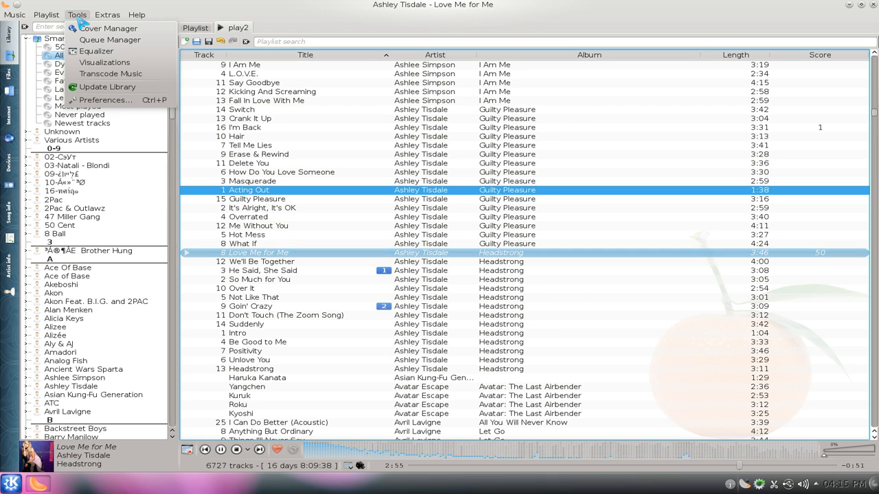
{"action": "mouse_move", "coordinate": [100, 86]}
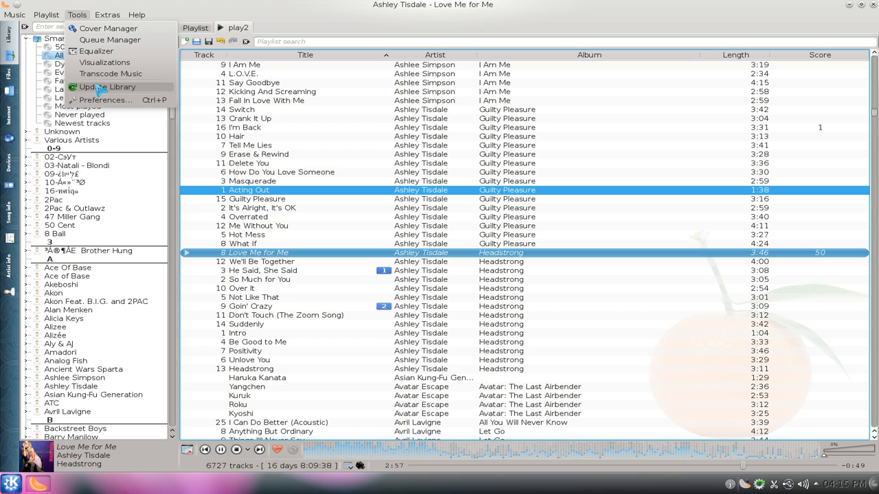
{"action": "mouse_move", "coordinate": [500, 167]}
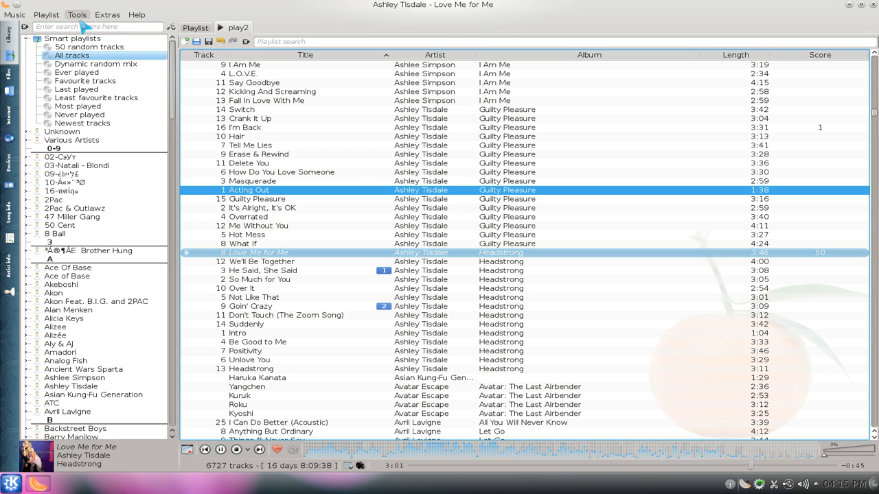
{"action": "left_click", "coordinate": [107, 14]}
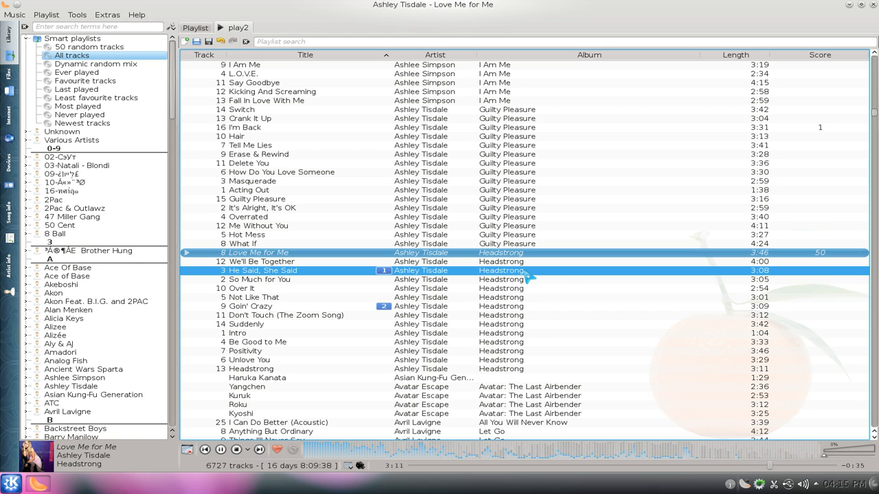
{"action": "left_click", "coordinate": [107, 15]}
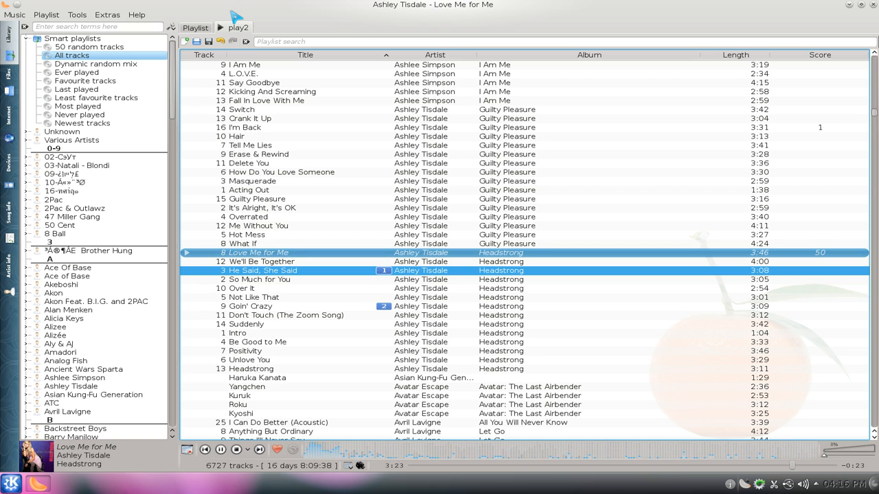
{"action": "left_click", "coordinate": [107, 14]}
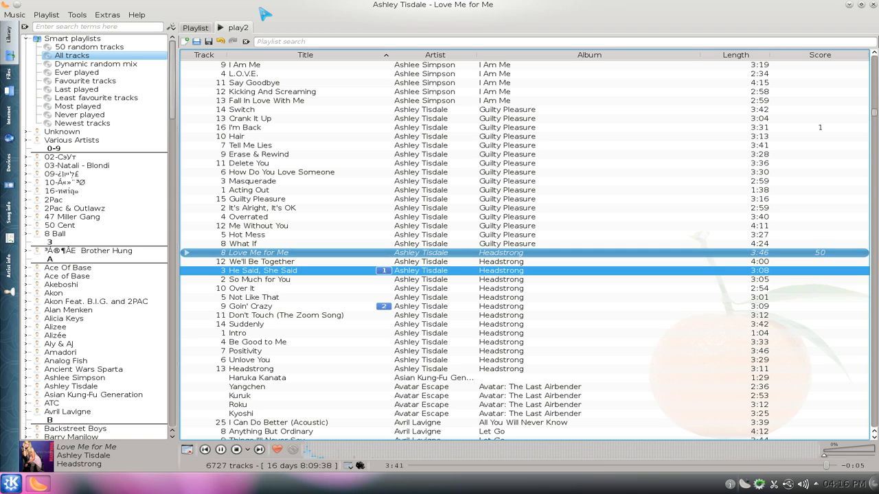
Step: With He Said, She Said now playing, view Help > About Clementine
{"action": "left_click", "coordinate": [46, 14]}
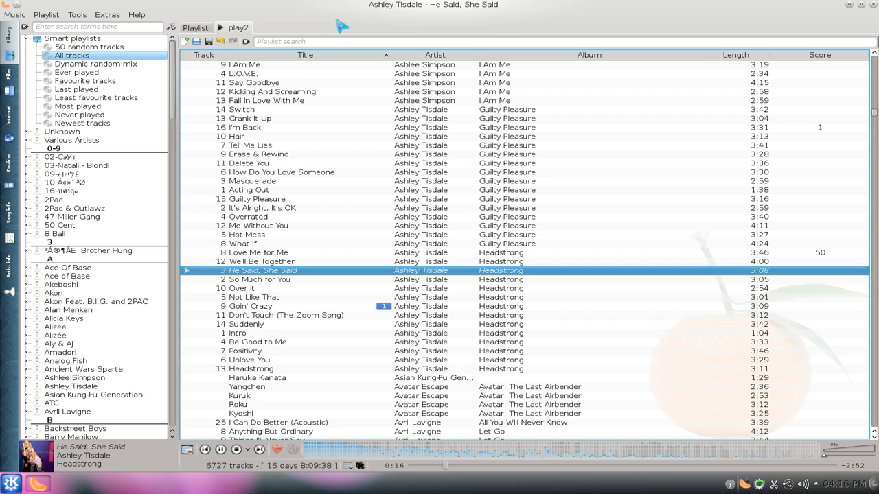
{"action": "left_click", "coordinate": [136, 14]}
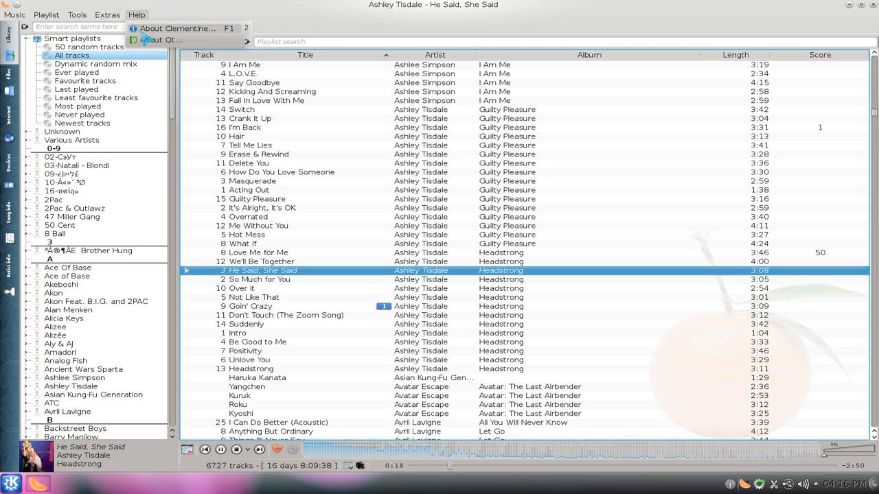
{"action": "left_click", "coordinate": [161, 39]}
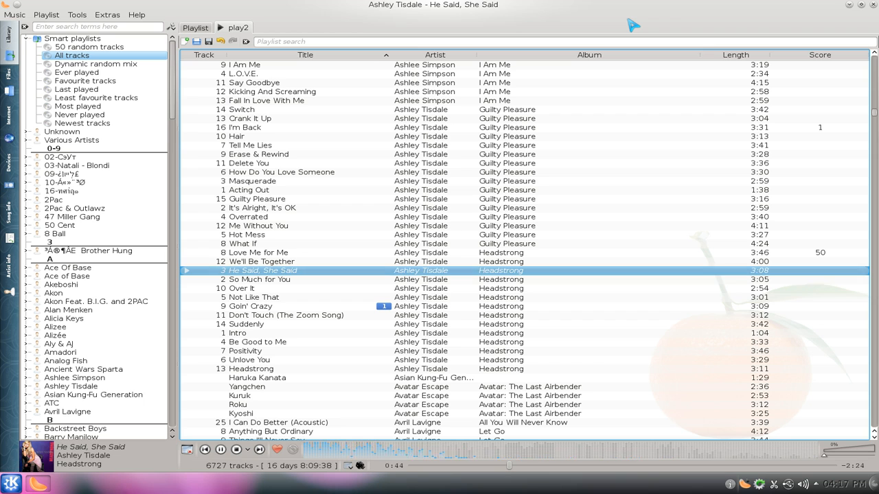
{"action": "mouse_move", "coordinate": [683, 355]}
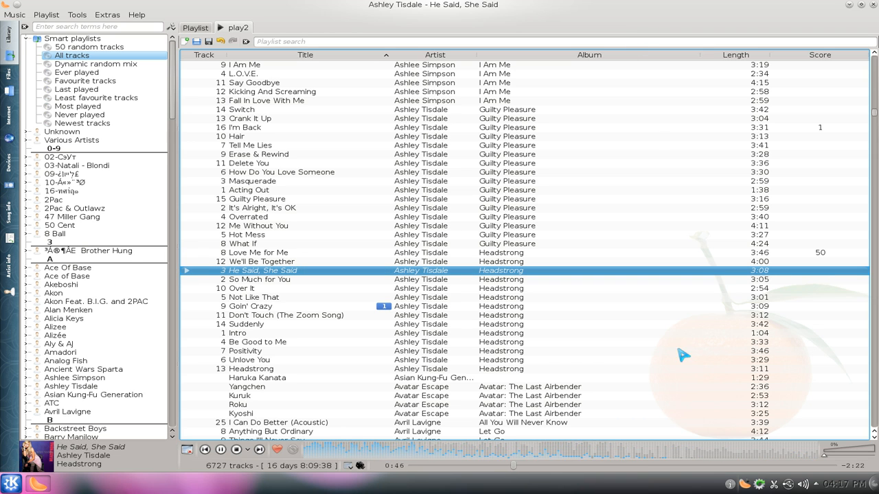